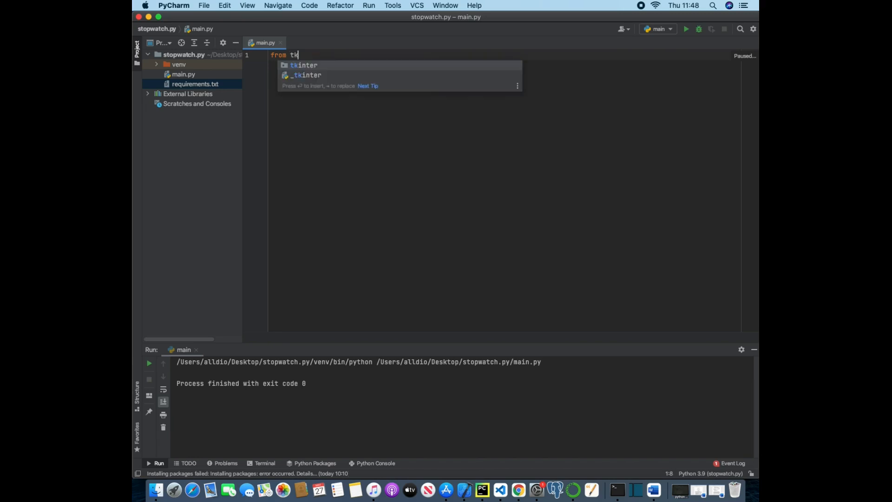
Step: Import everything from tkinter and tkinter.ttk, import time, and start a seconds = 0 counter
text(inter import *)
text(from)
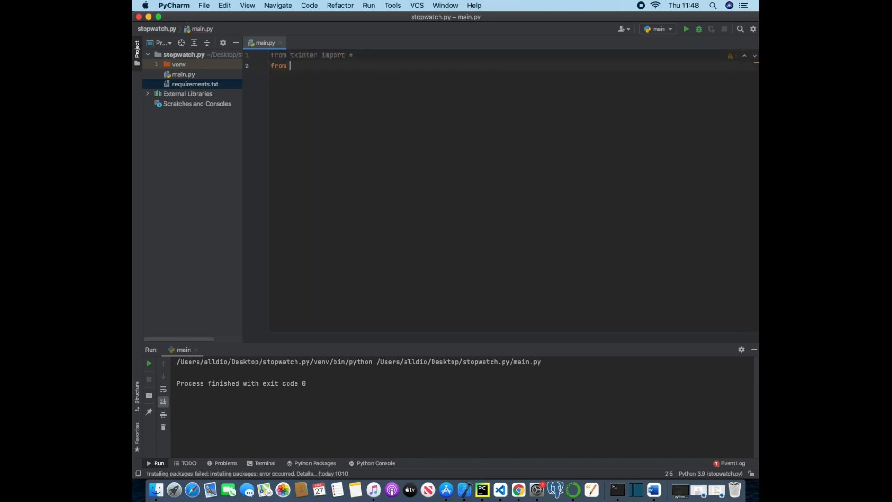
text(tkinter.ttk)
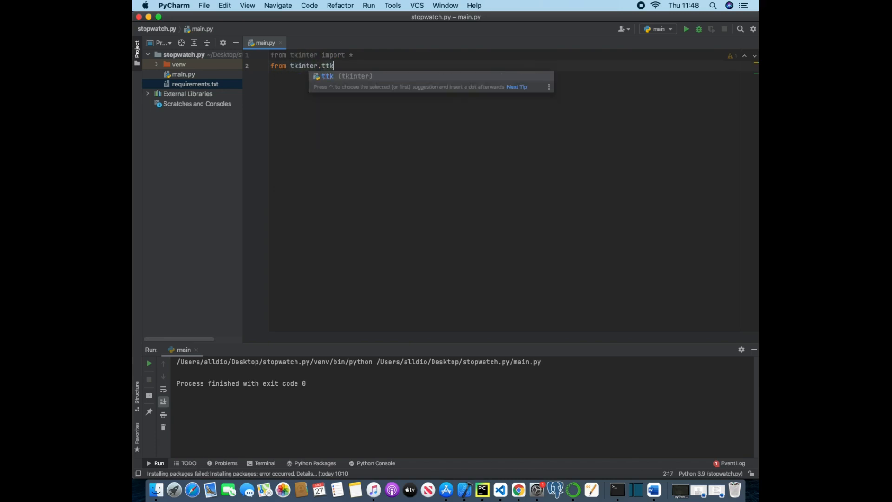
text(import *)
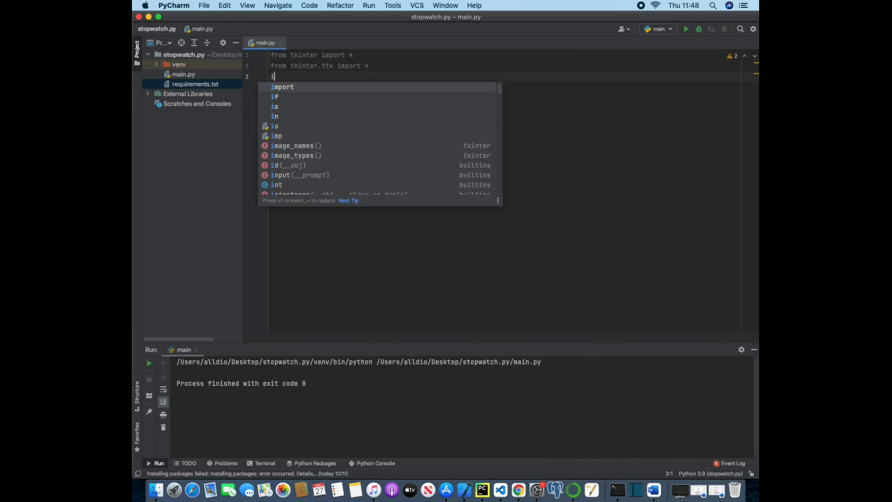
text(import time)
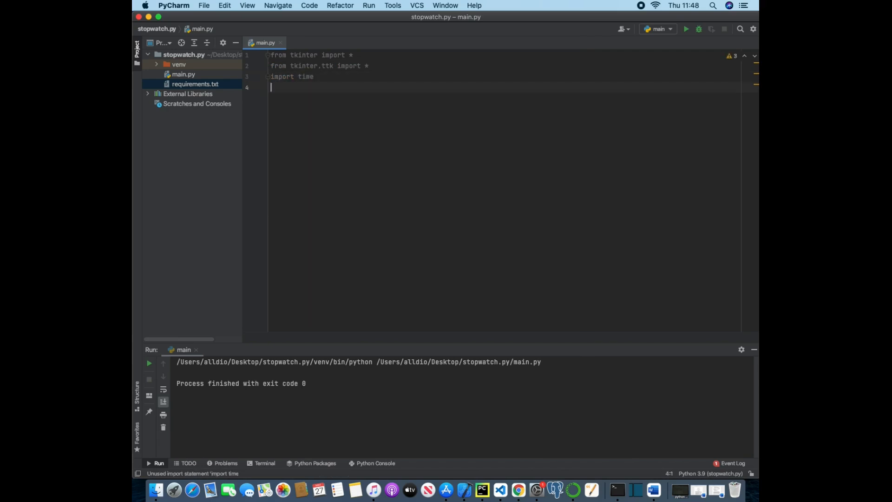
key(enter)
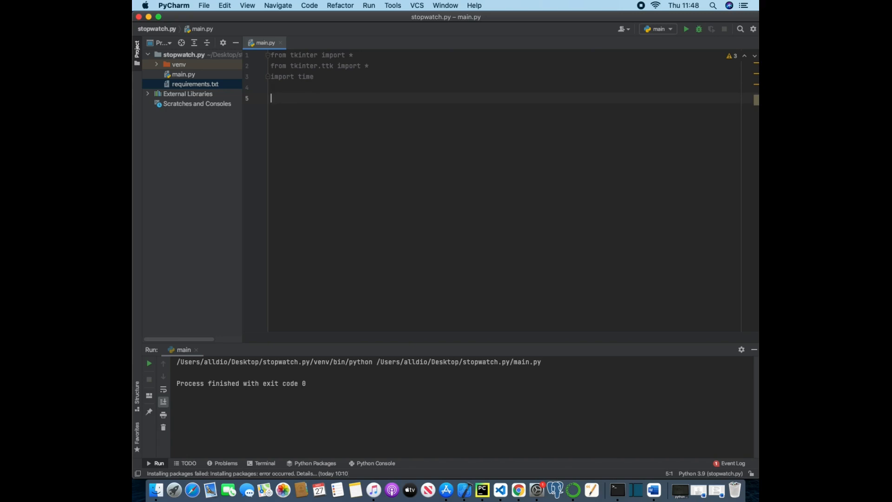
text(seconds = 0)
text(minutes = 0)
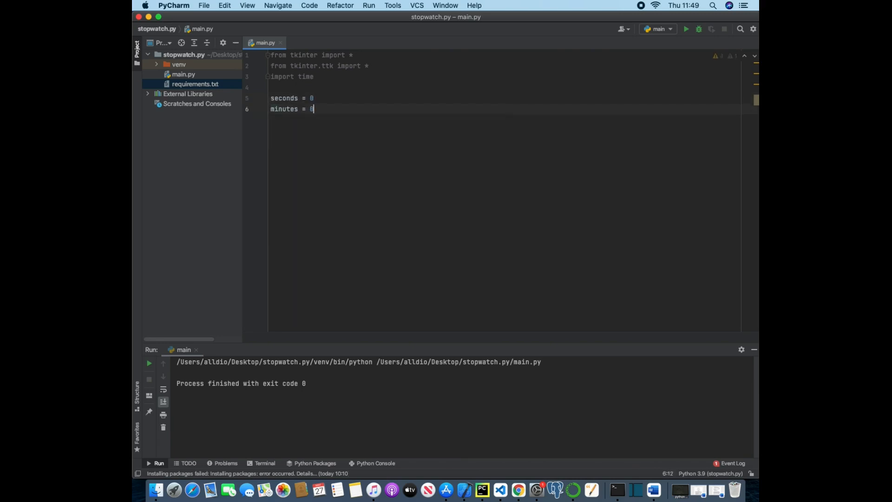
Step: Add hour and stop counters below the imports, each initialised to 0
text(hours = 0)
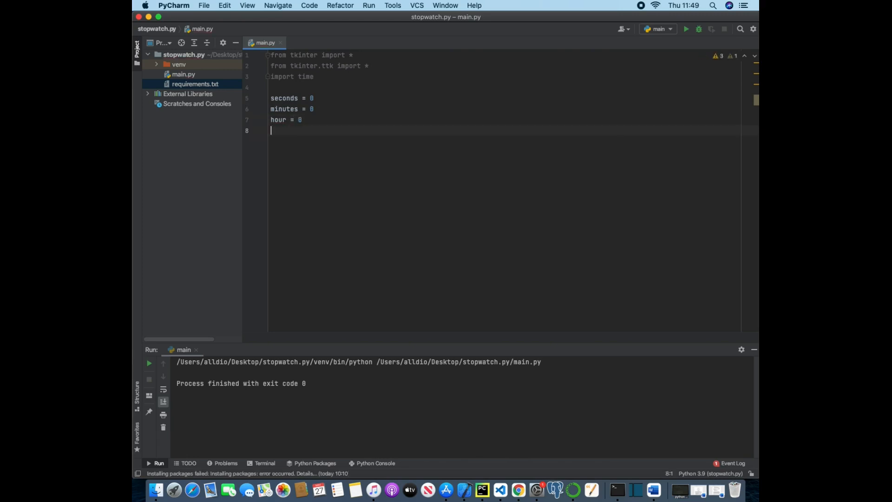
text(stop)
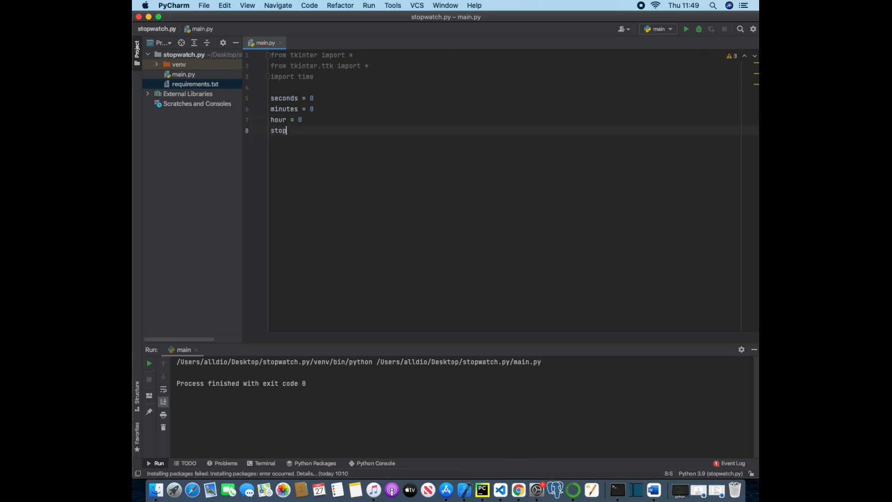
text(= 0)
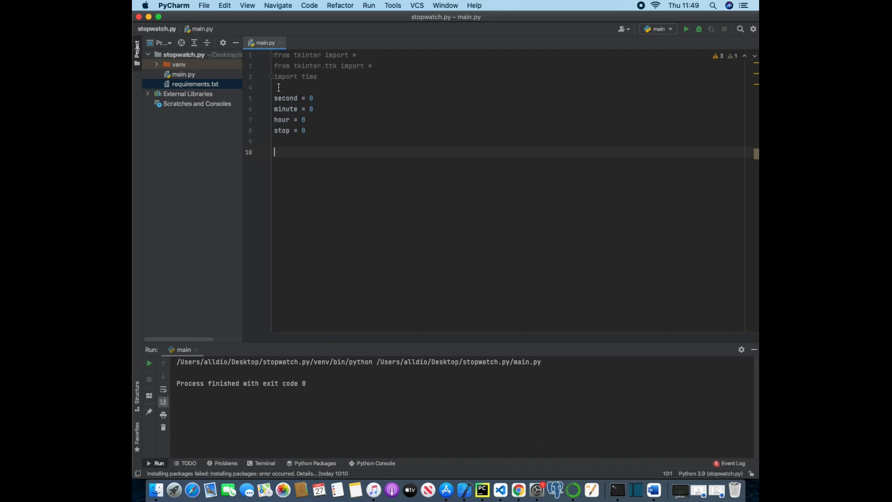
Step: Define start() with a first line of global second, minute, hour
text(def sta)
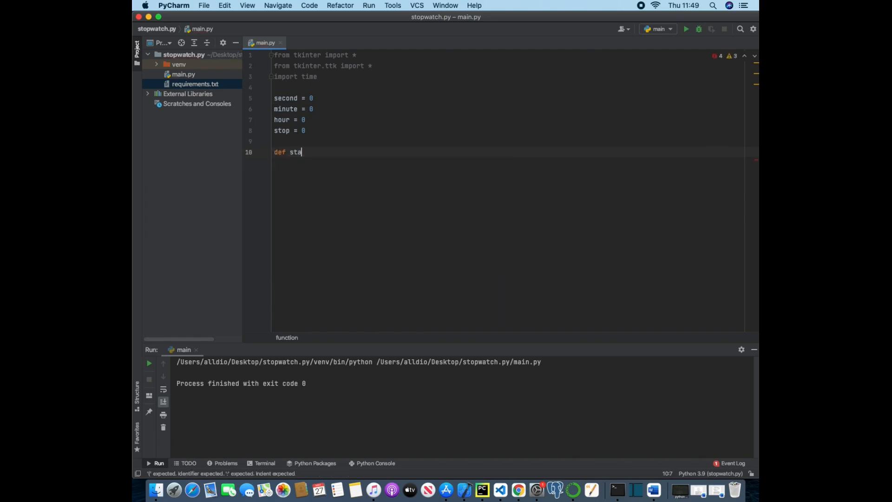
text(rt())
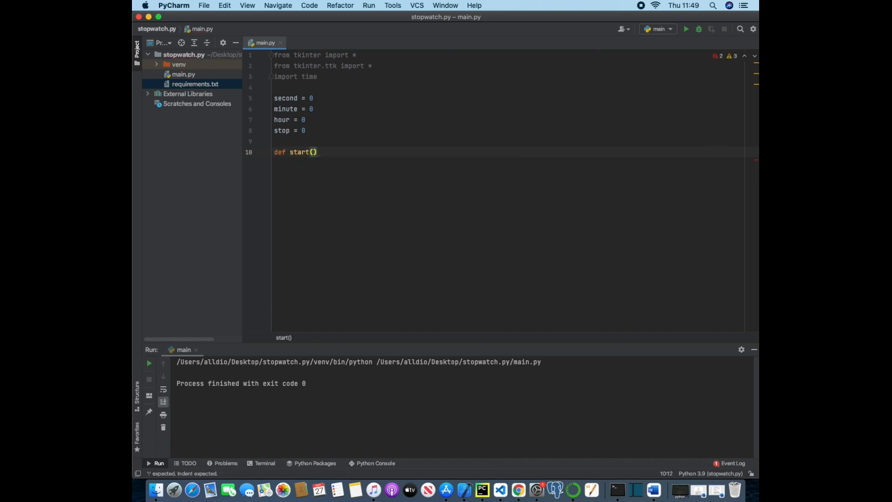
text(:)
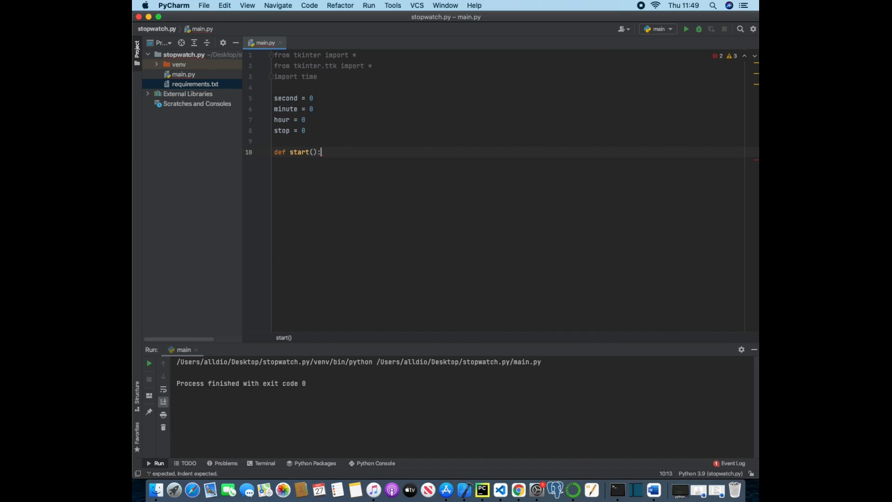
key(enter)
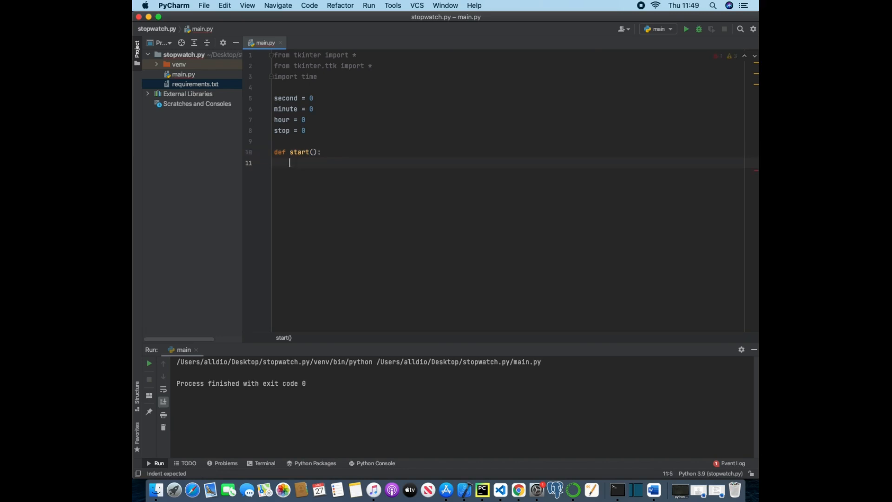
text(globva)
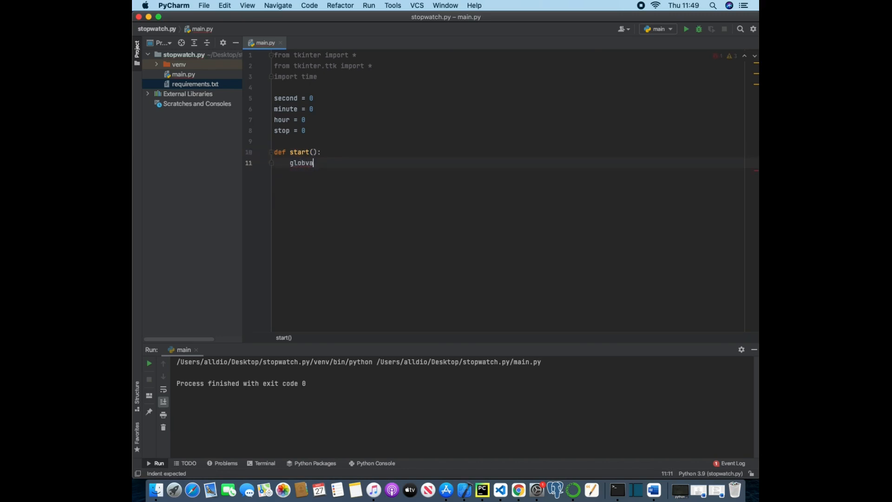
text(global)
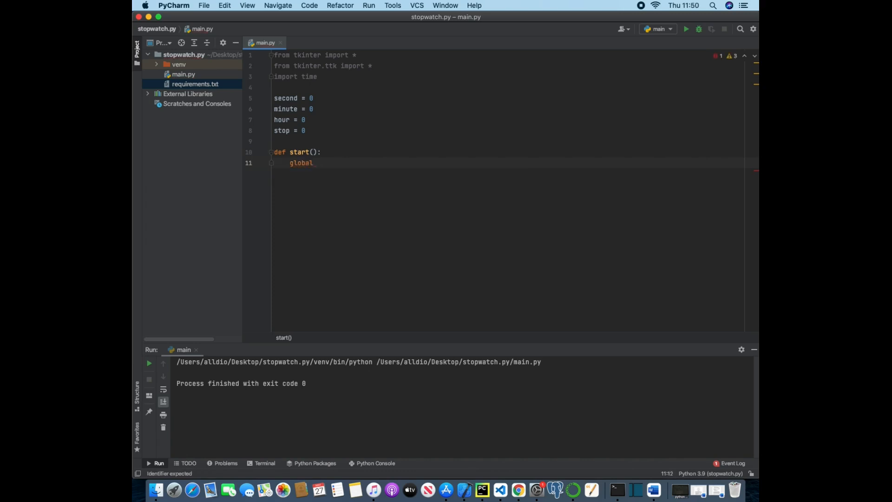
text(second, minute, hour)
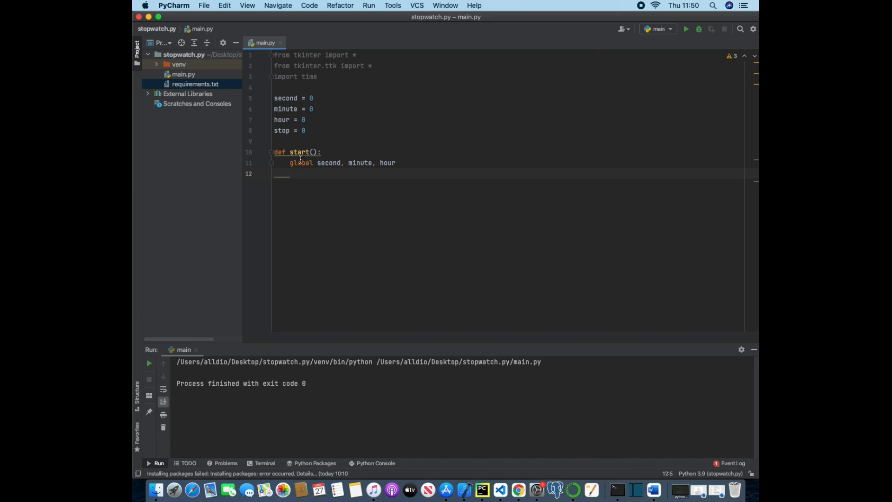
mouse_move(290, 84)
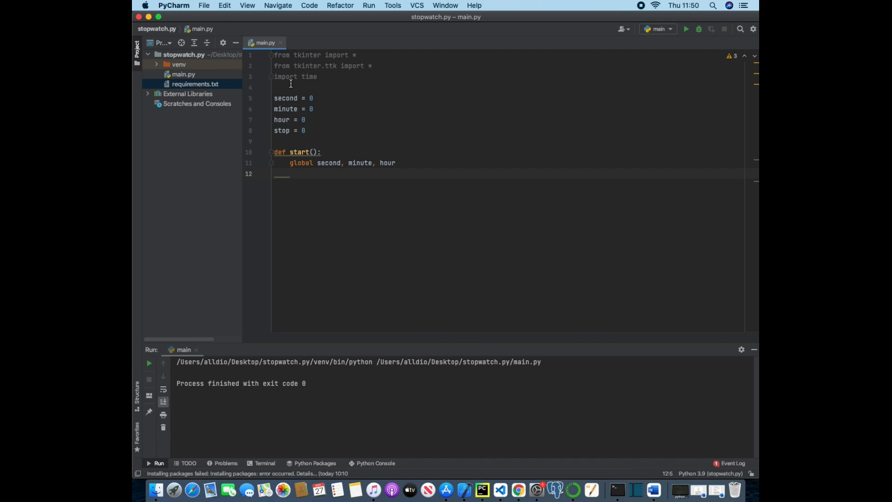
Step: Add time.sleep(1) followed by second += 1 inside start()
text(time)
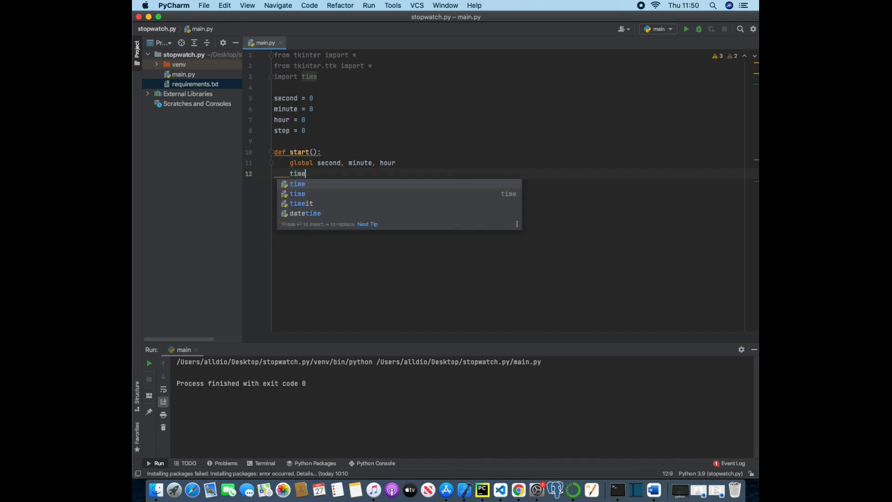
text(.sleep(1))
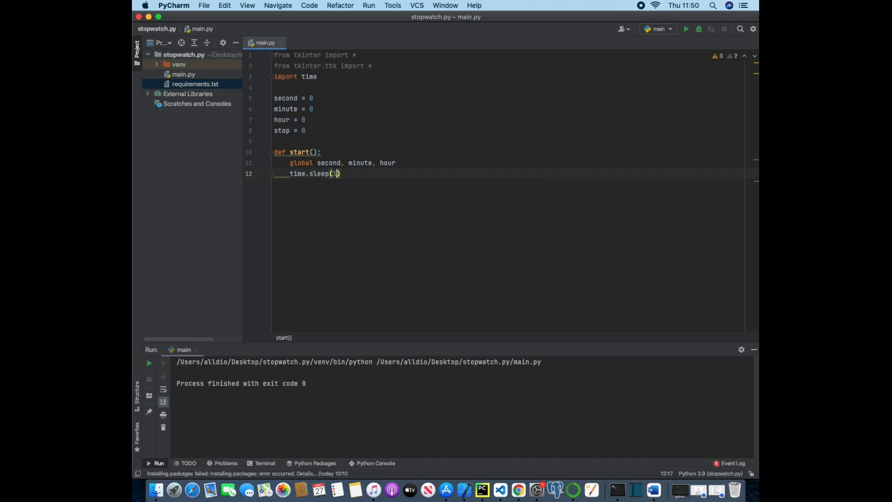
key(enter)
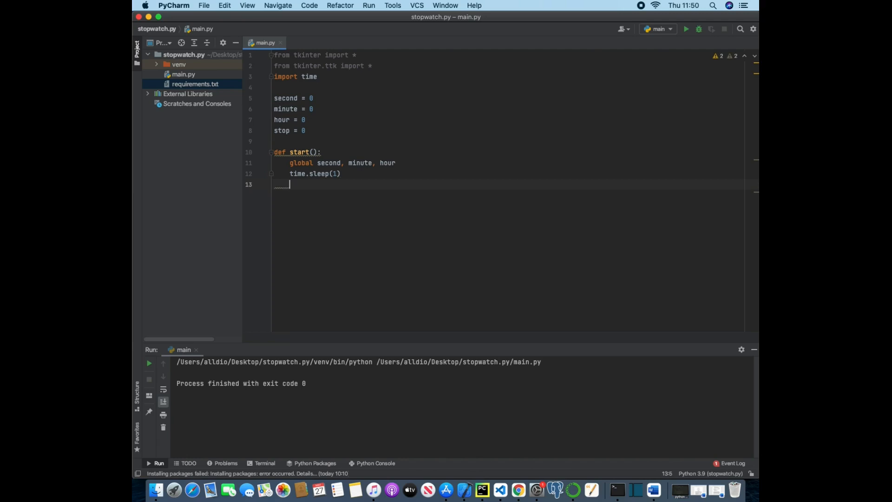
text(second)
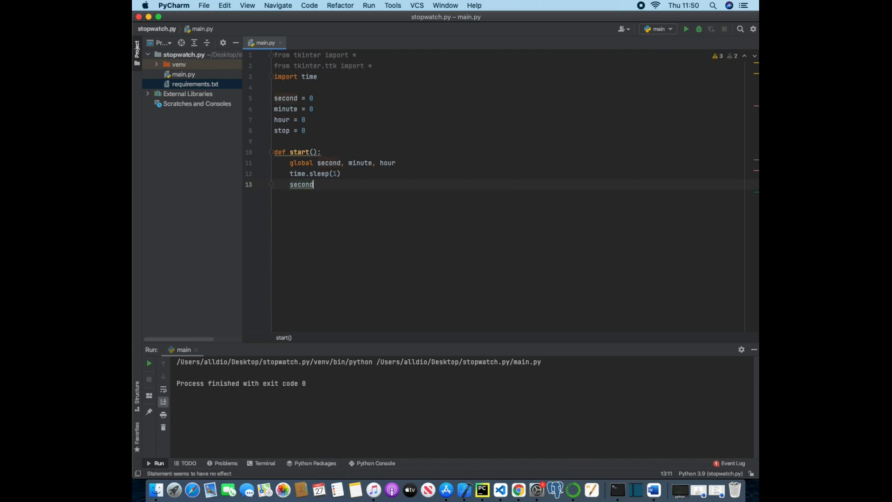
text(+= 1)
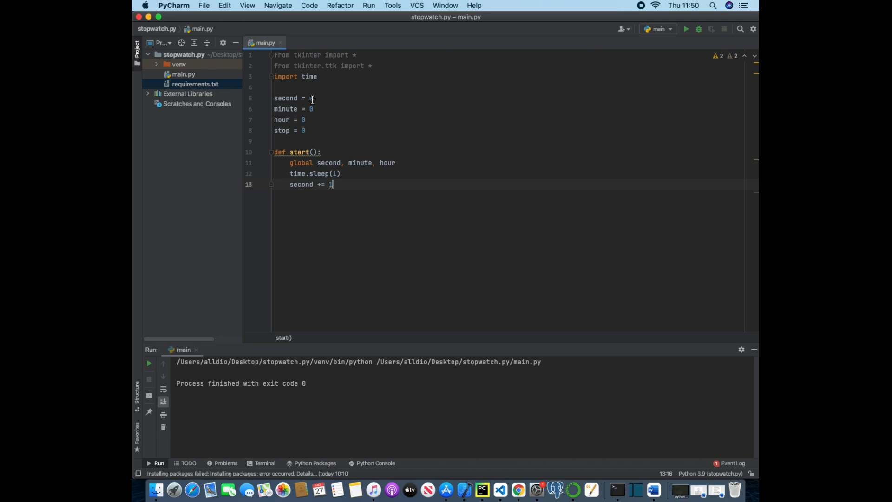
key(enter)
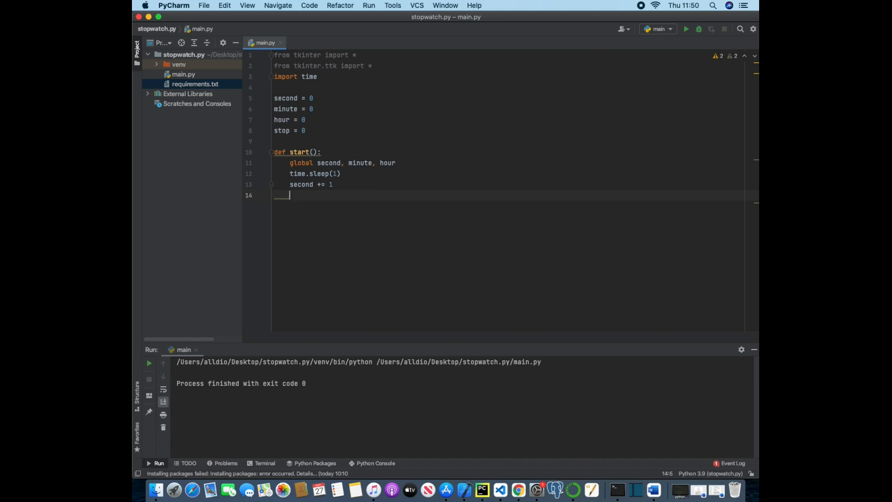
Step: Add an if second == 60: check that resets the seconds counter
text(if second =)
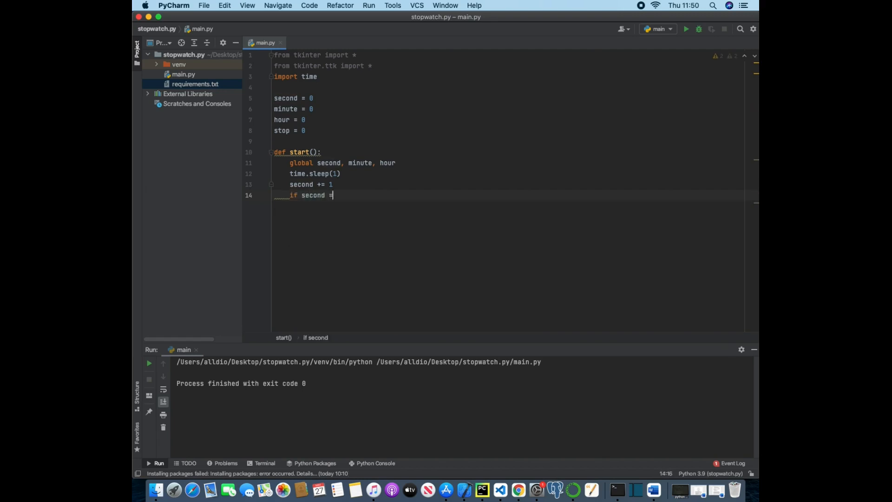
text(= 60:)
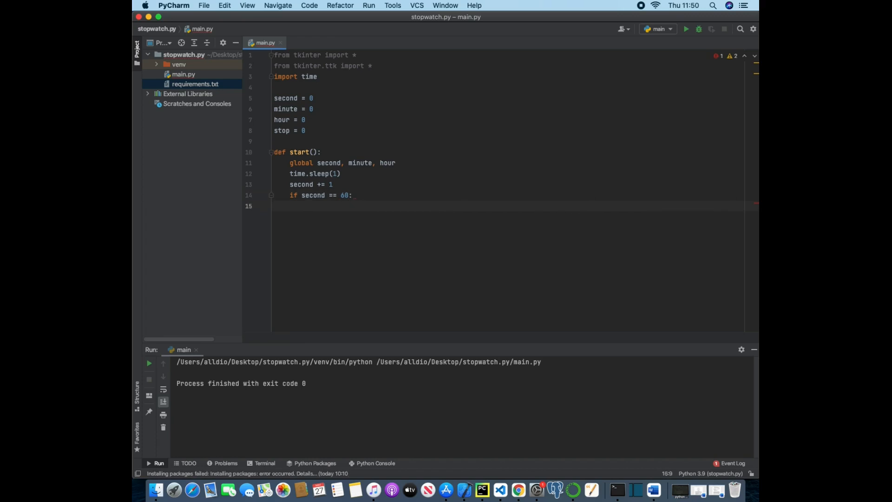
text(second = 0)
text(minute += 1)
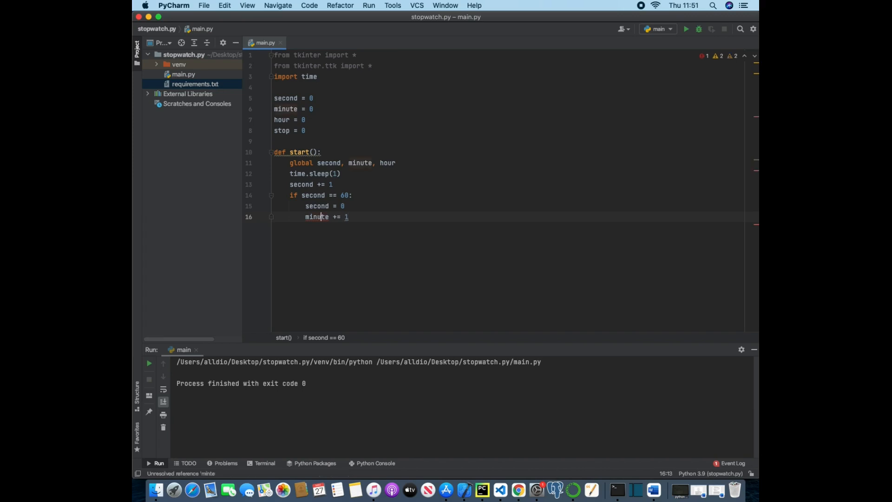
key(enter)
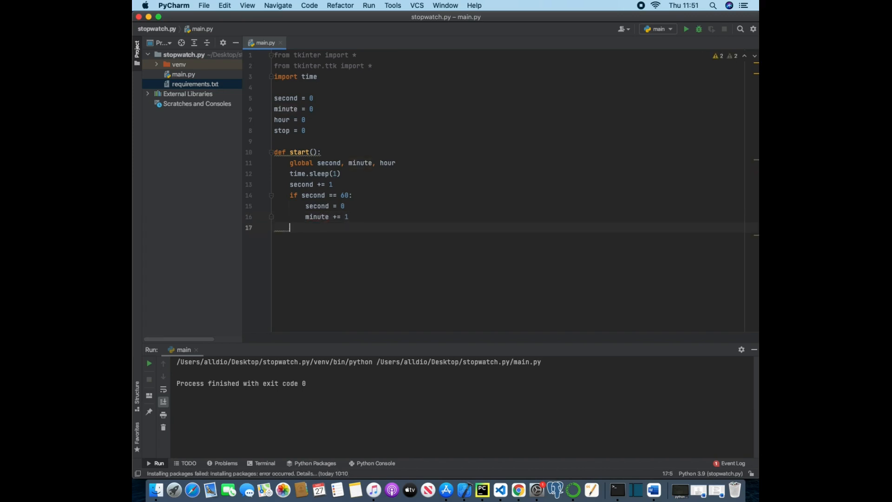
Step: Add an elif for minute reaching 60 that sets minute = 0 and hour += 1
text(elif)
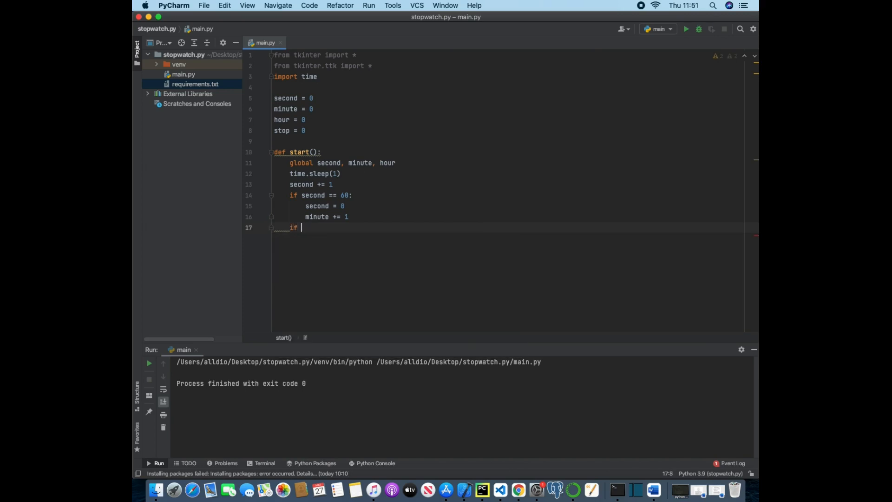
text(minute == 70)
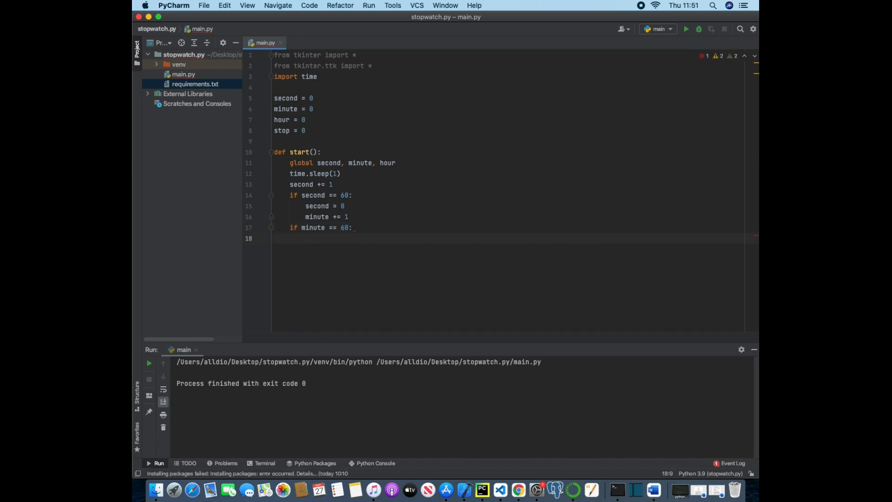
text(minute =)
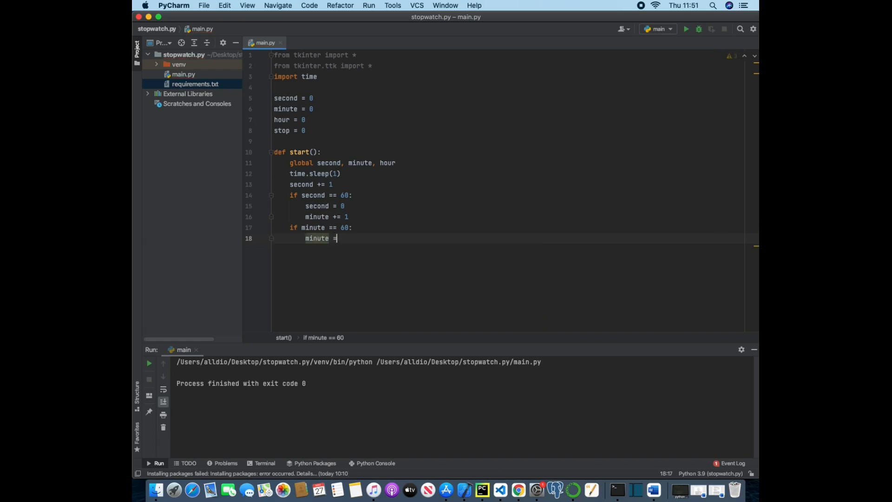
text(0)
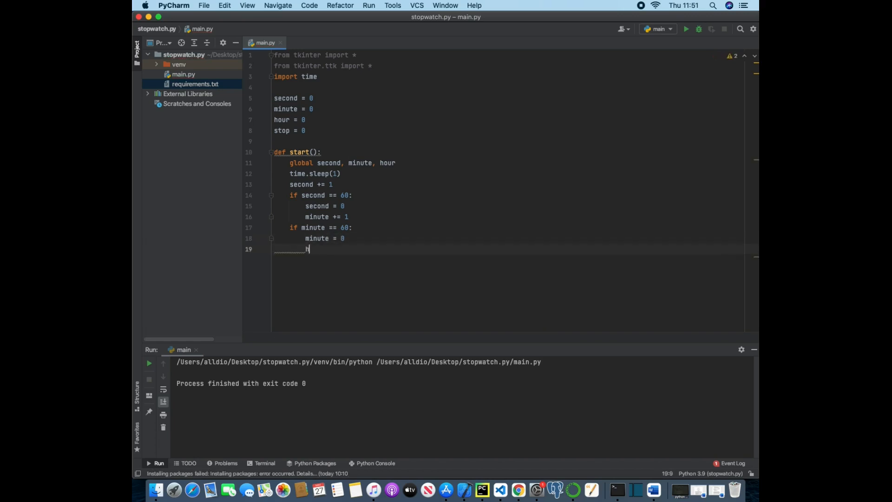
text(our += 1)
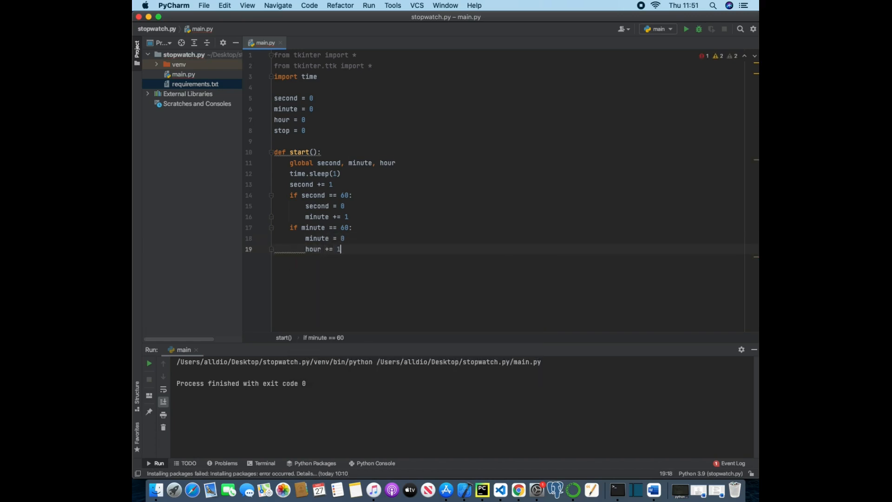
key(Return)
text(if)
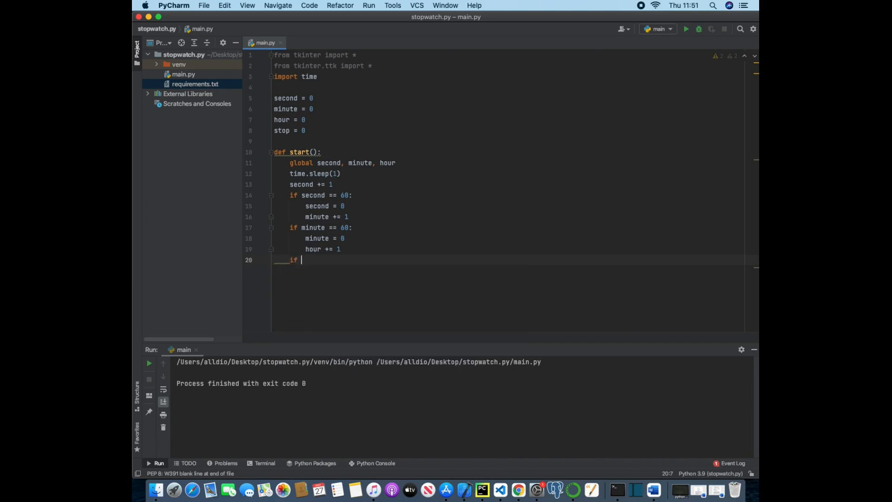
Step: Add an if stop == 0: check inside start()
text(stop)
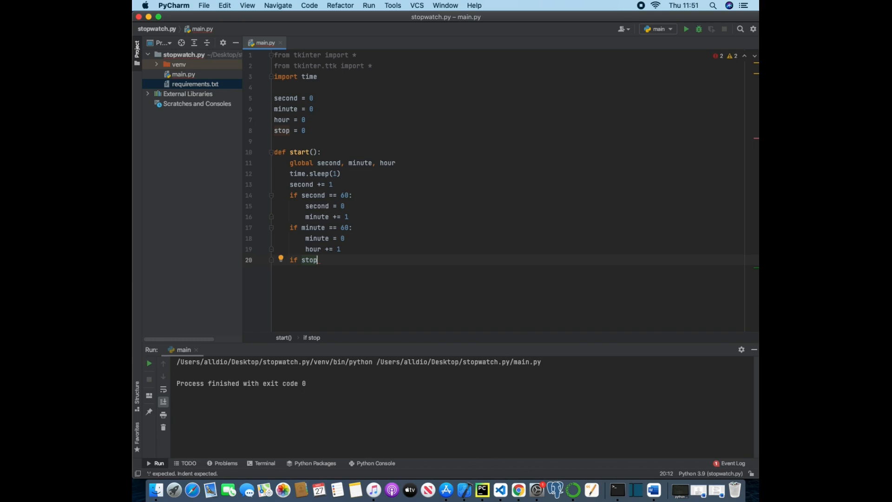
mouse_move(294, 129)
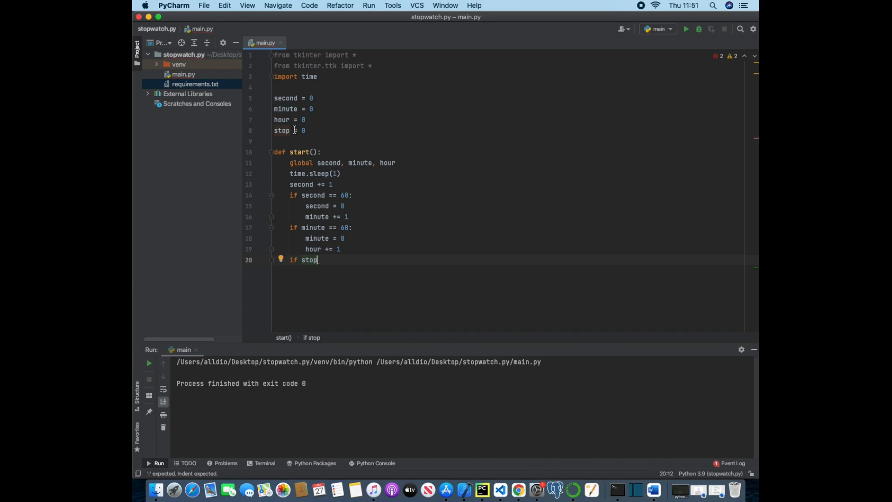
mouse_move(293, 128)
text( == 0:)
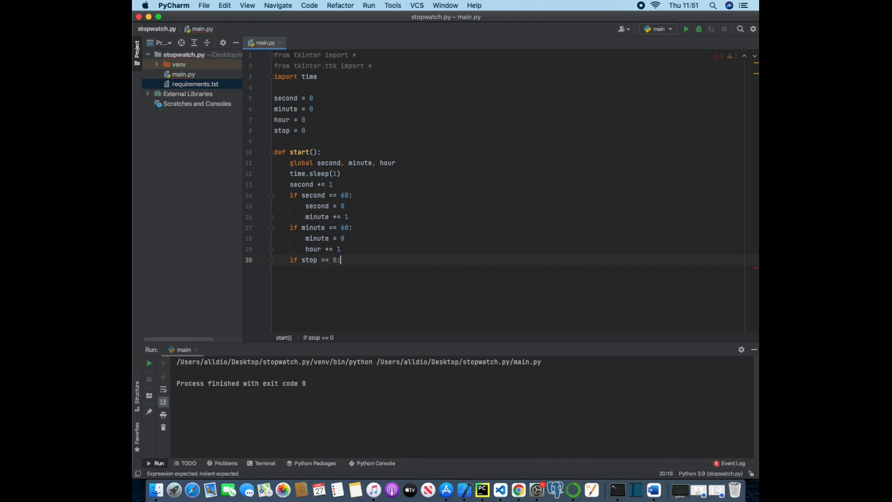
key(enter)
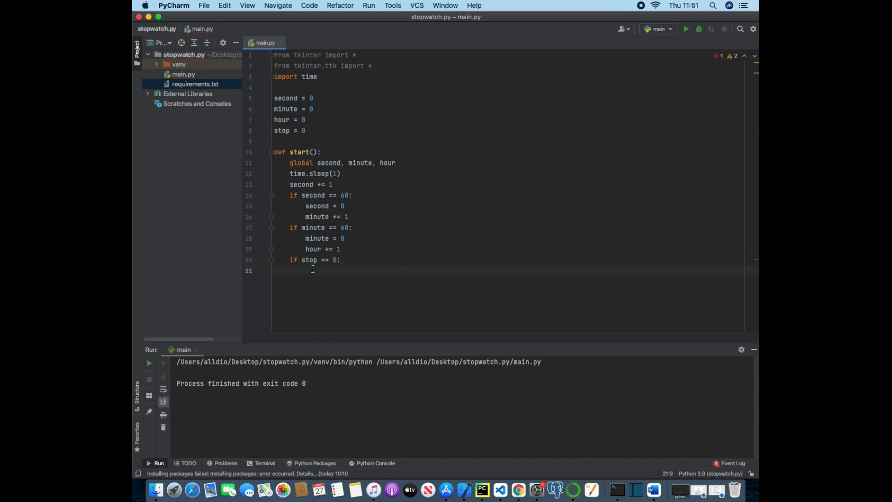
mouse_move(263, 116)
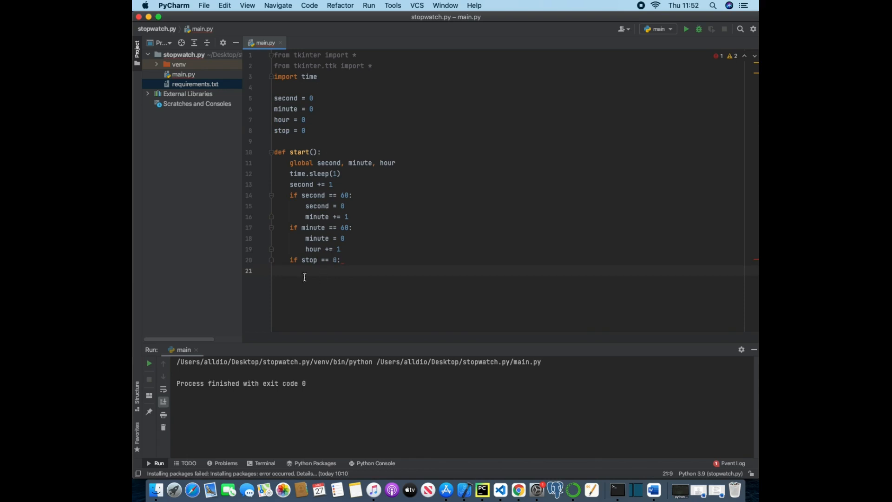
mouse_move(348, 271)
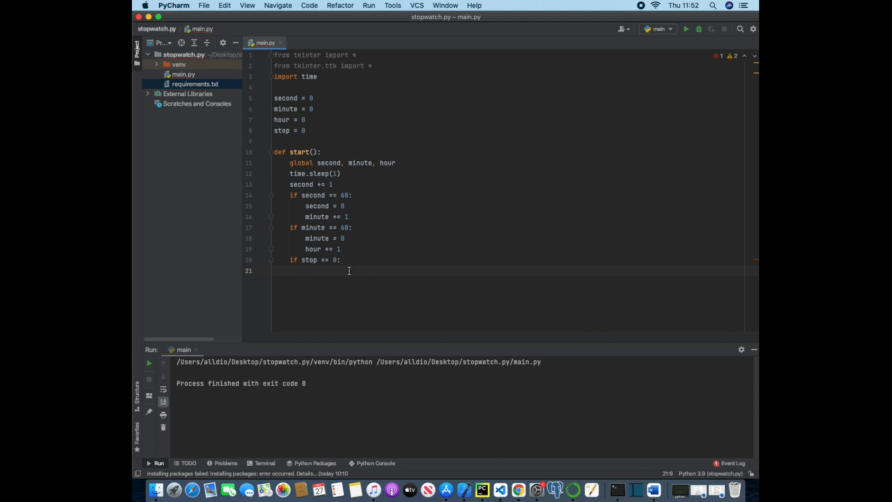
mouse_move(287, 216)
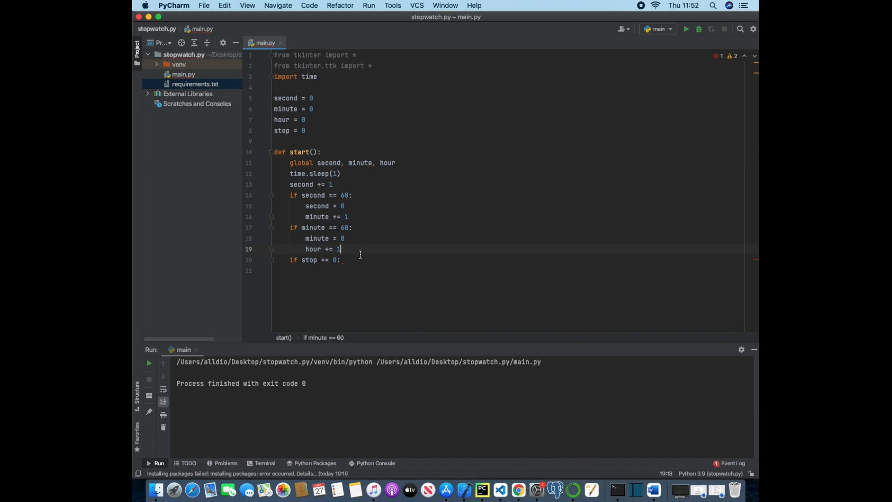
key(enter)
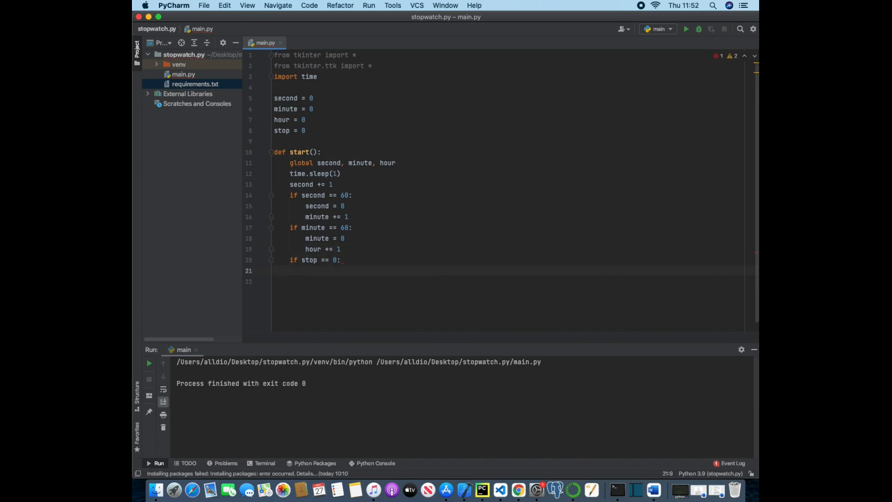
Step: Create label = Label(root, text=f"{hour}:{minute}:{second}") inside the stop check
text(label)
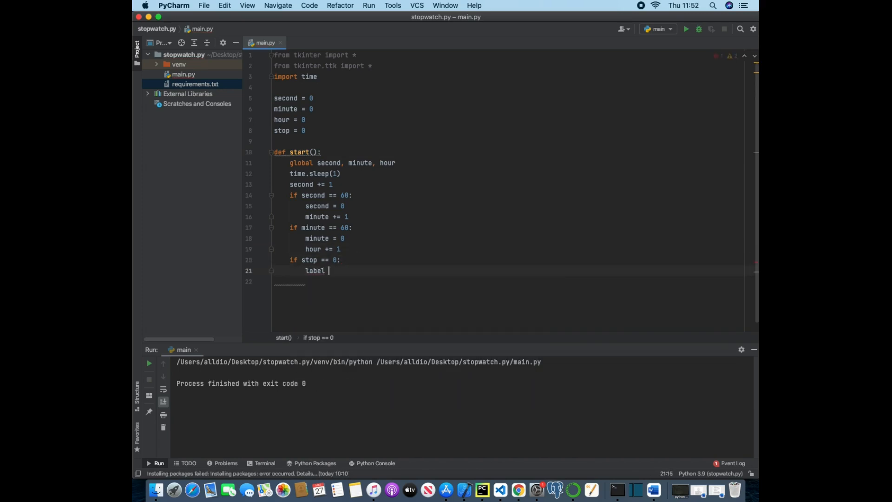
text(= Label)
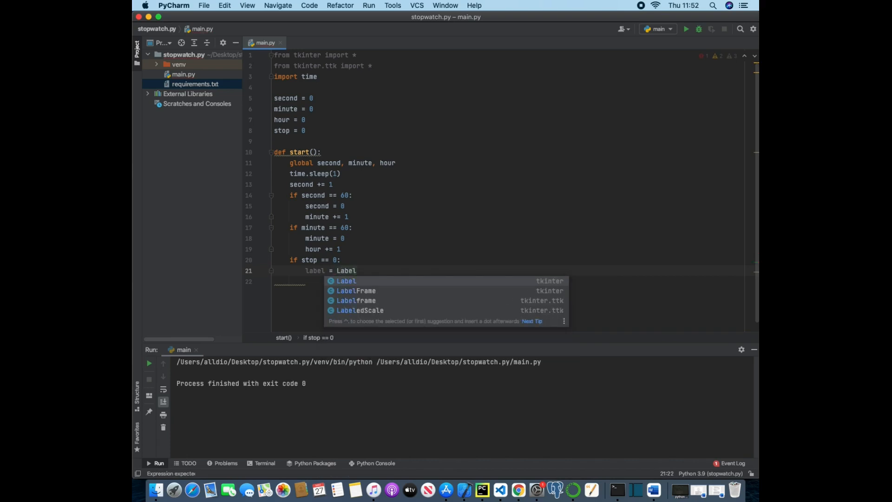
text((root,)
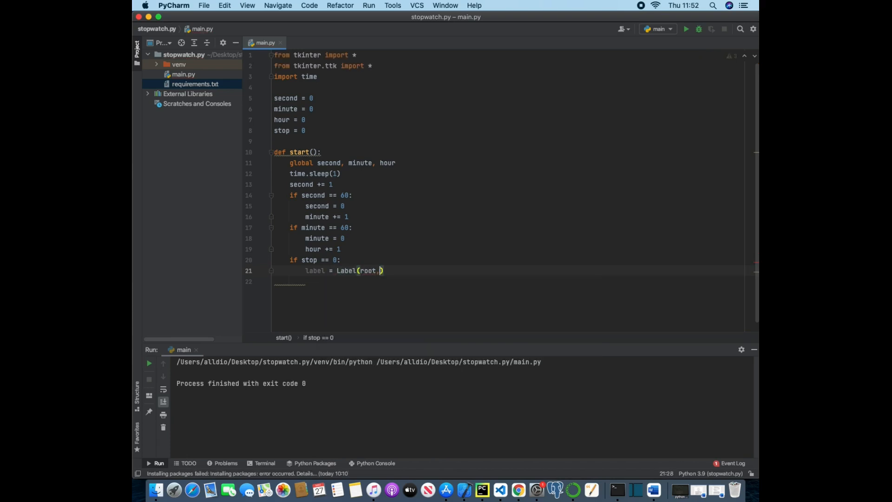
text(text=)
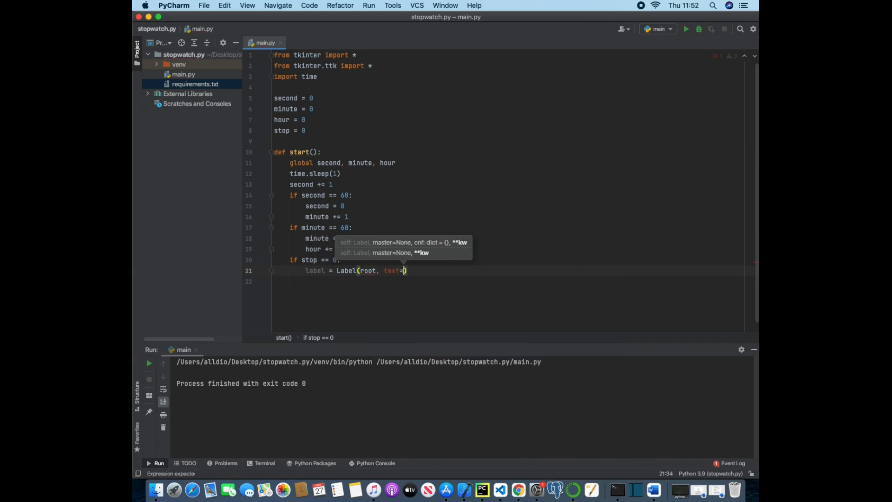
text(f"")
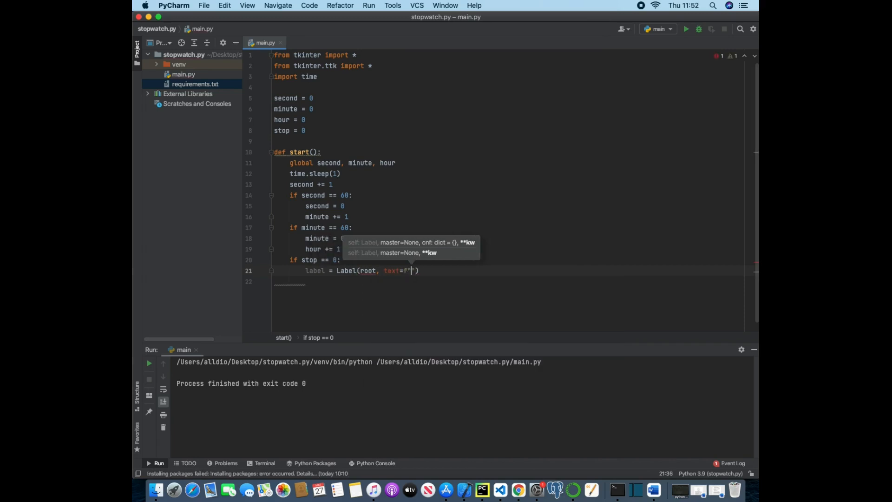
text({)
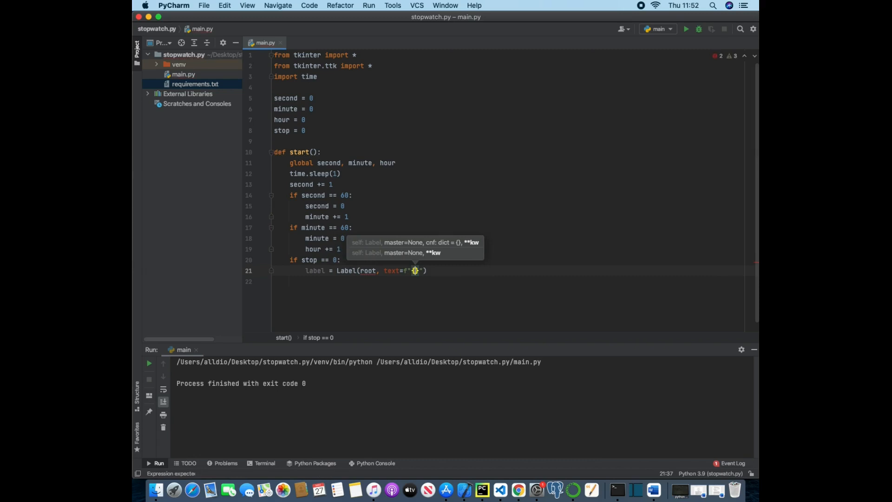
text(hour)
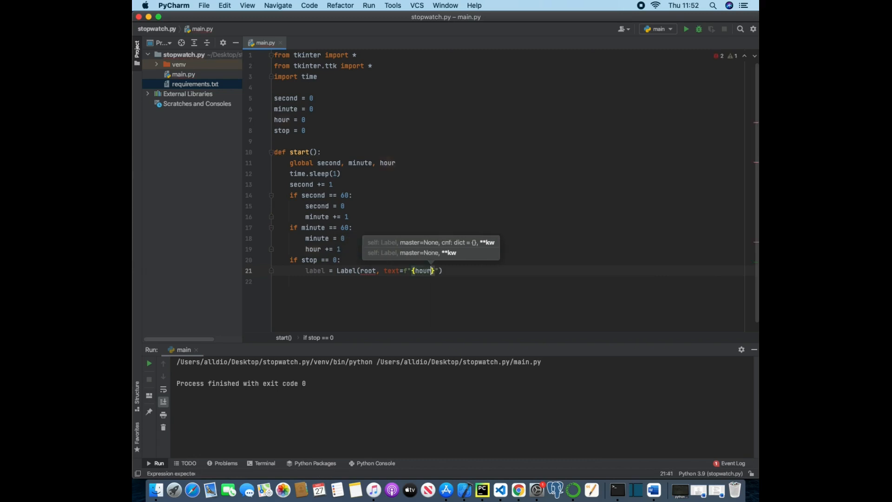
text(:{minute}:)
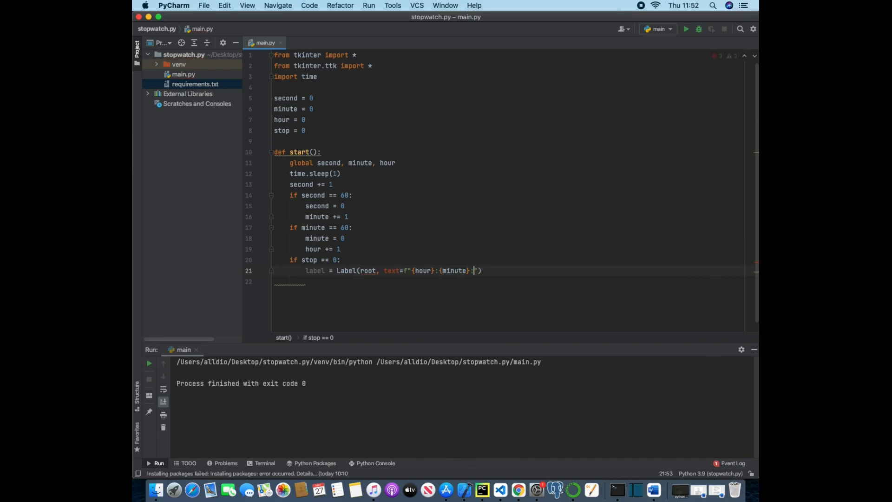
text({second}")
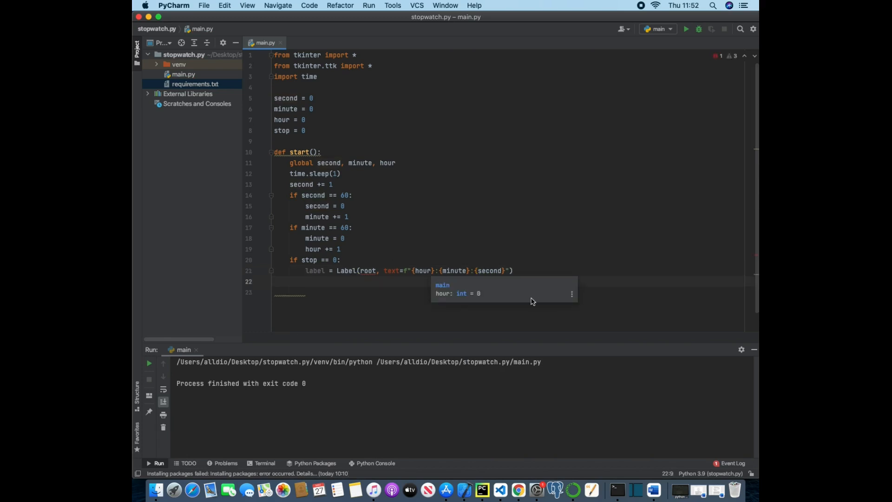
Step: Type a sample time line starting 0:0:14 below the label
text(0:)
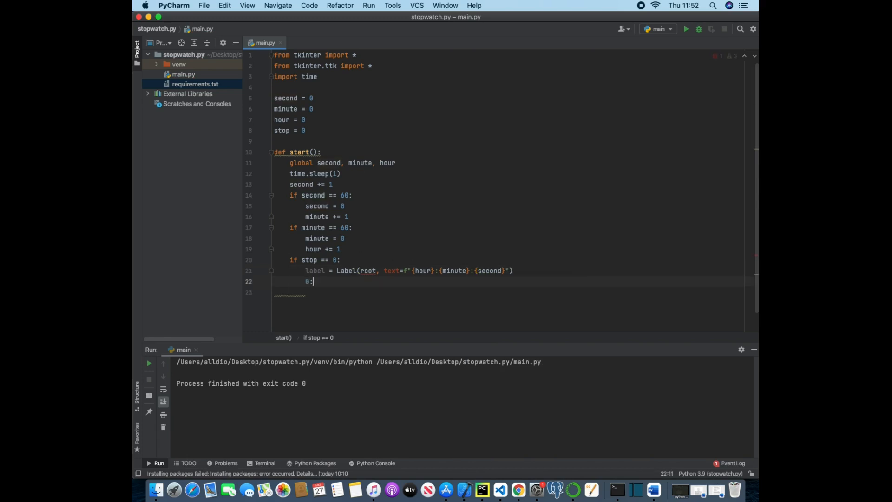
text(0:10)
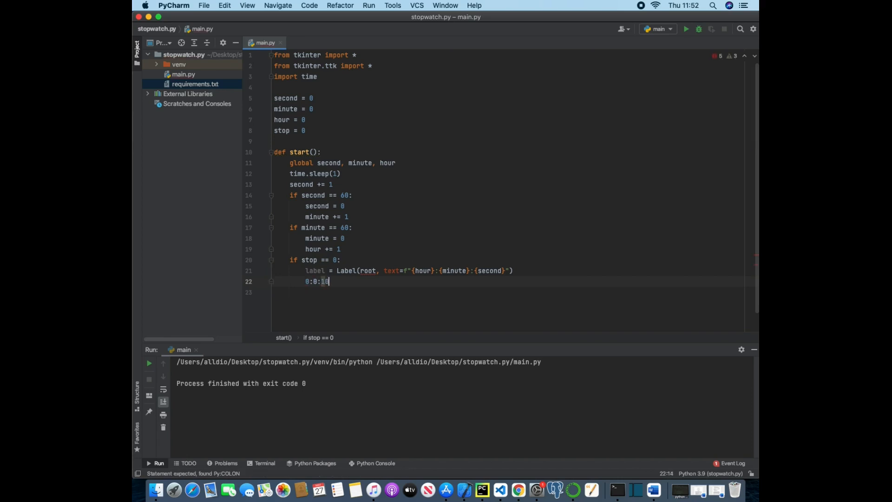
text(1)
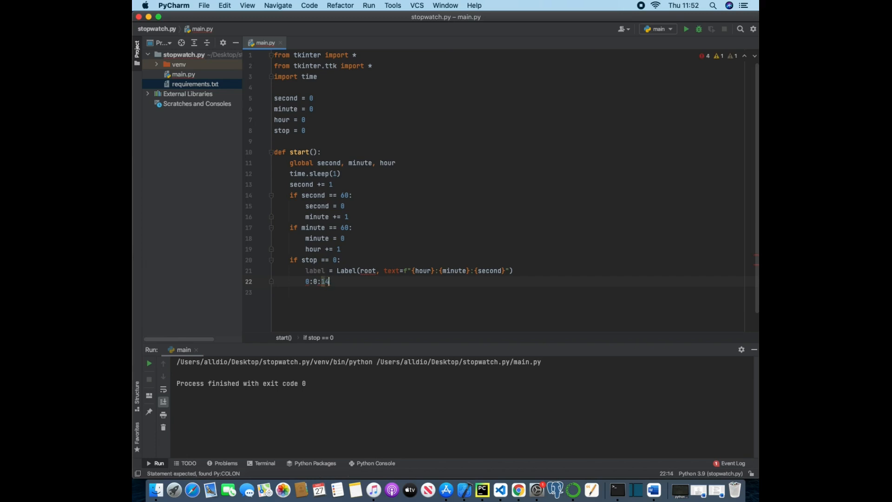
Step: Replace the sample text with label.after(300, start) to reschedule the function
key(backspace)
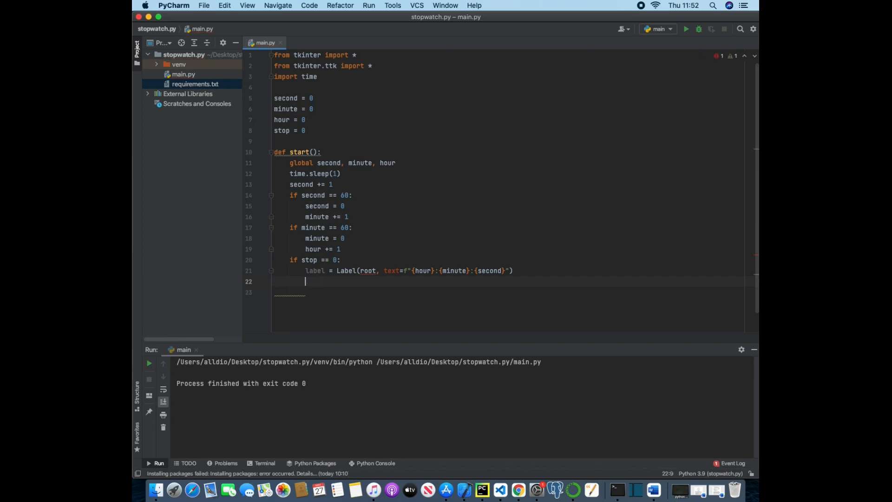
text(abel.after()
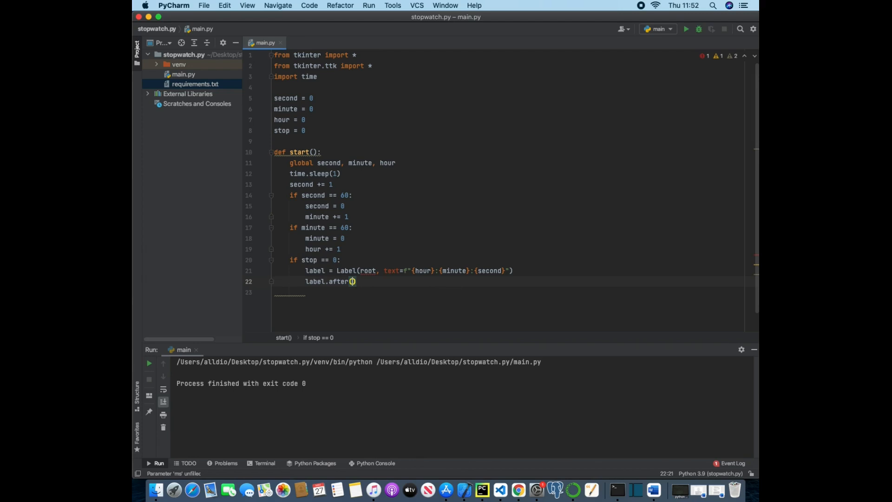
text(300,)
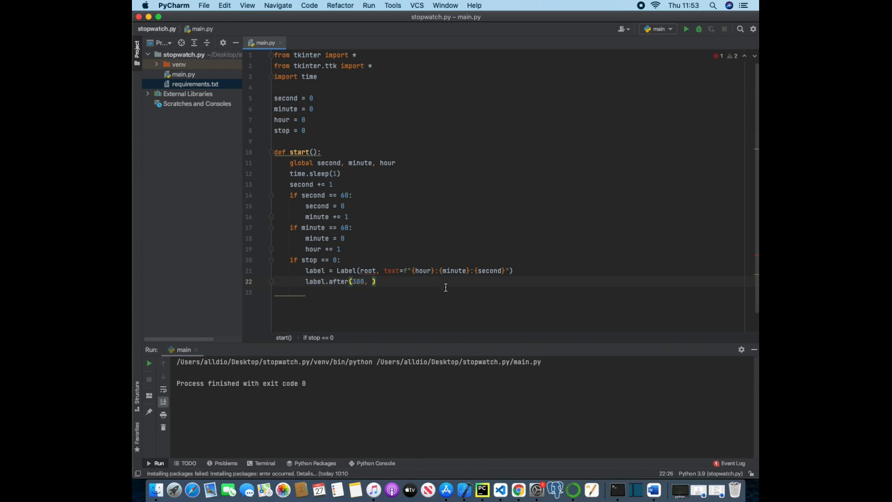
double_click(358, 281)
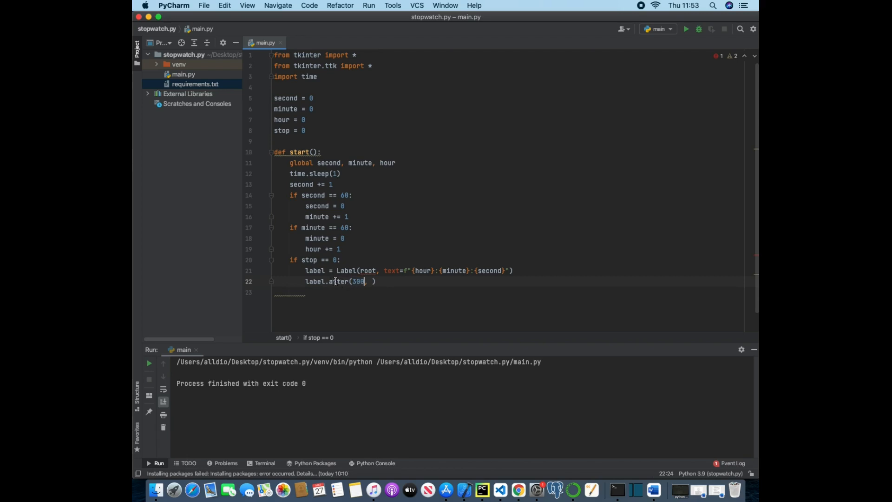
text(start)
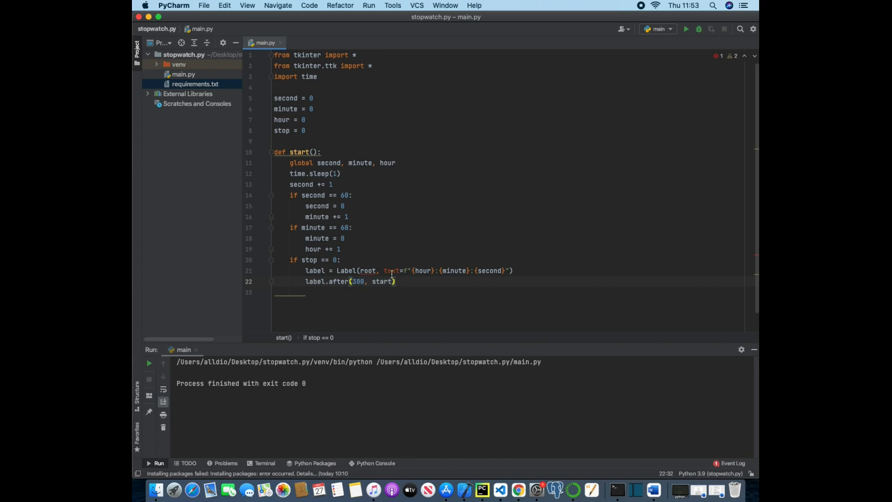
Step: Add label.pack(x=80, y=60) inside the stop check
text(label)
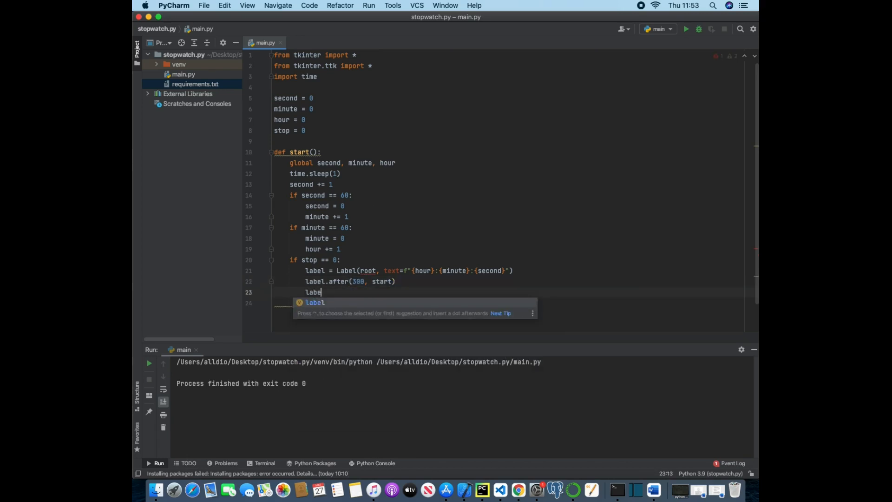
text(.pack())
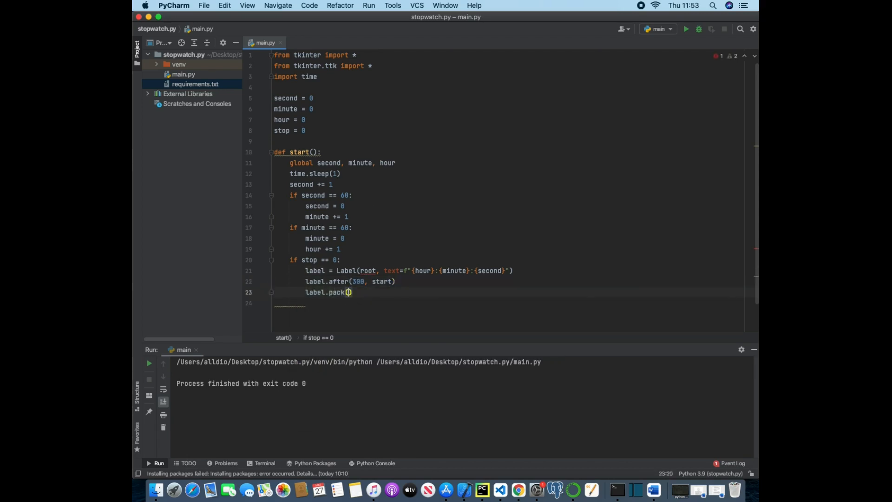
text(=80)
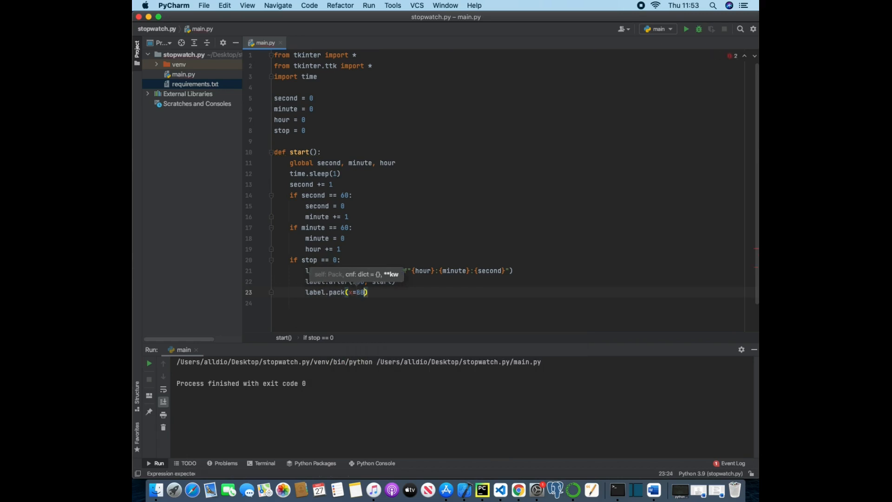
text(, y=60)
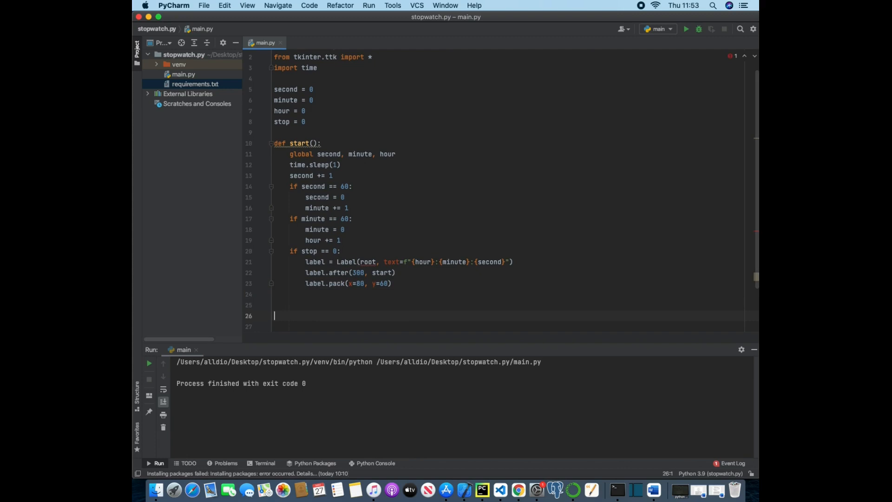
Step: Define stop_watch() declaring global stop and setting stop = 1
text(def stop_watch)
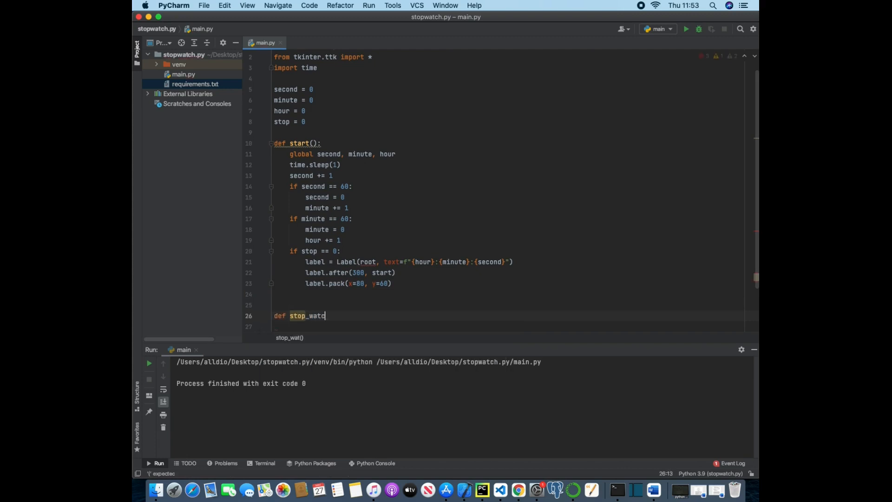
text(():)
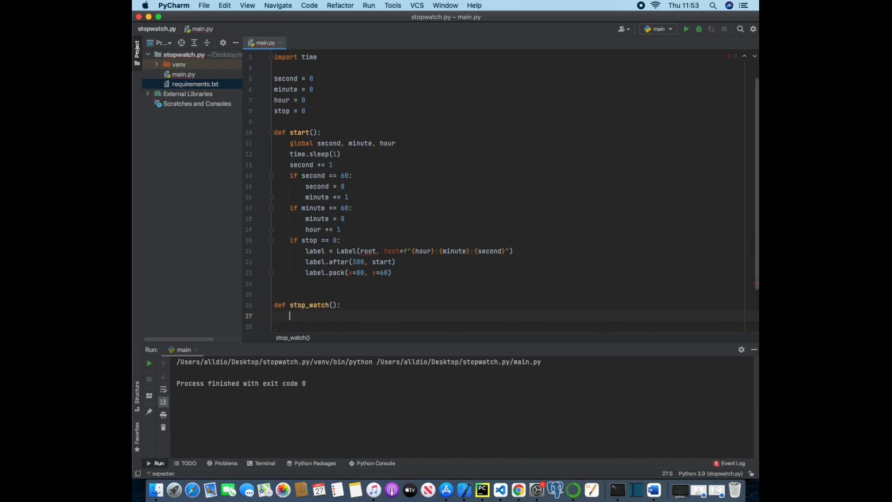
text(g)
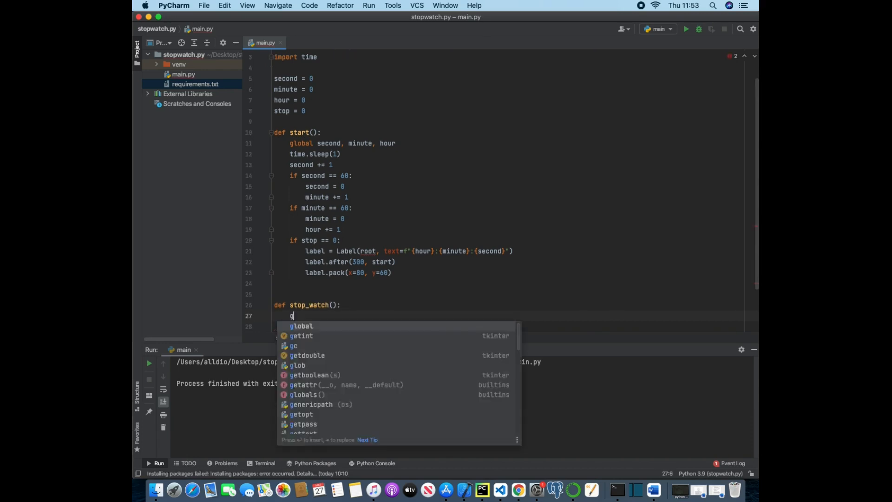
text(lobal)
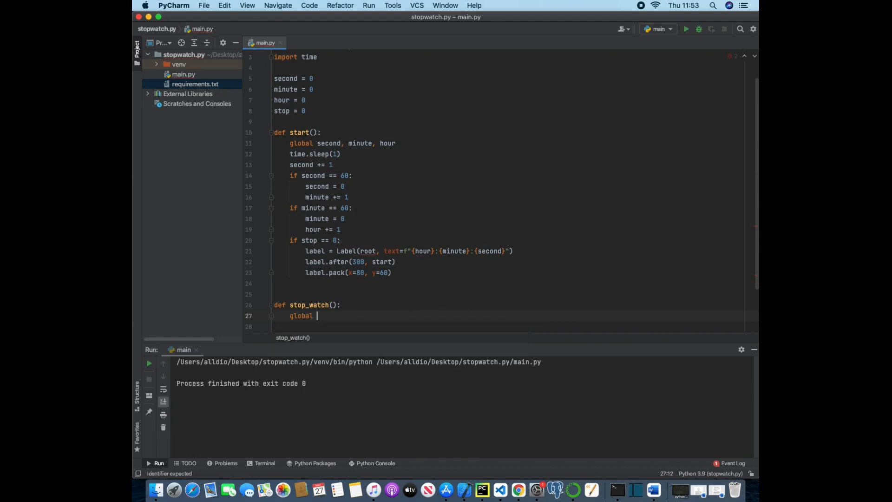
text(stop)
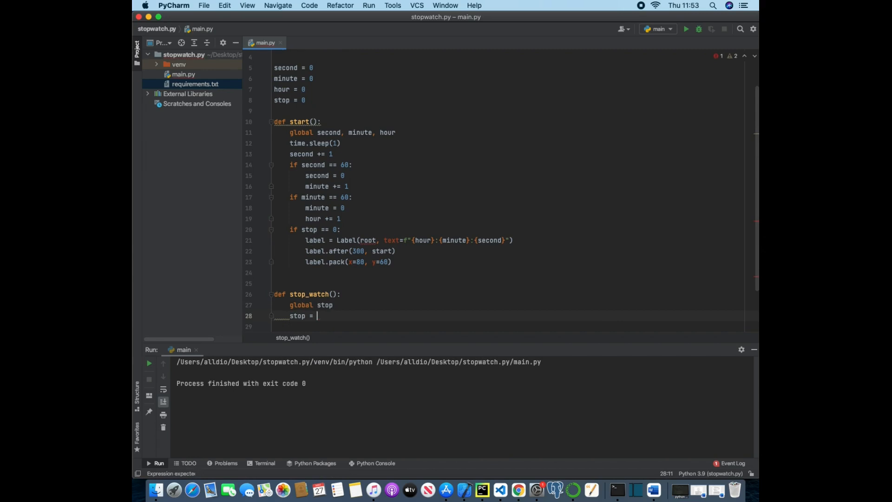
text(1)
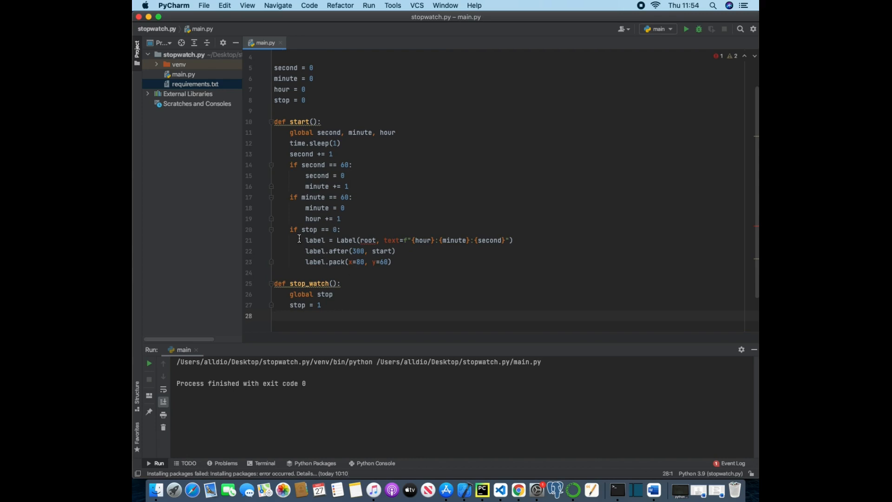
drag(304, 240, 391, 261)
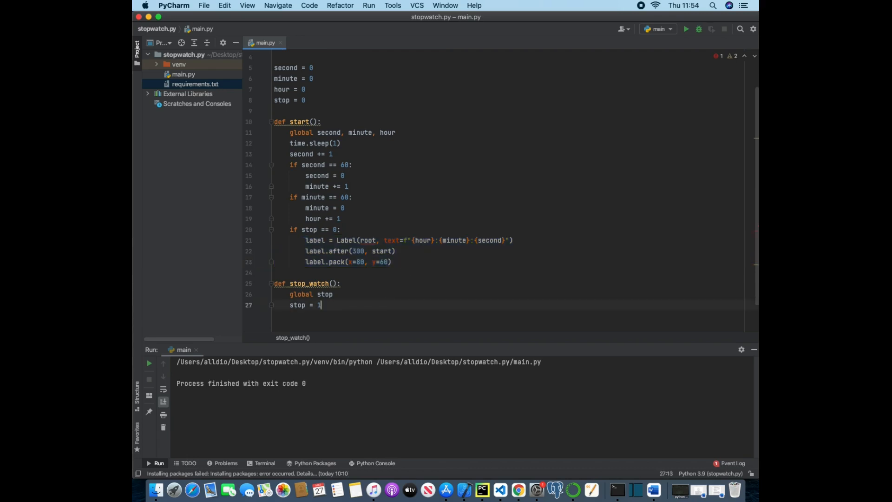
key(enter)
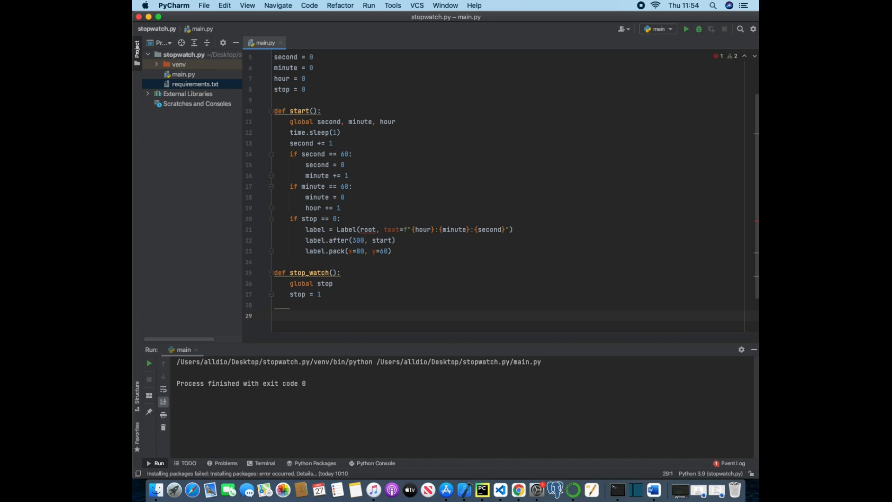
Step: Create root = Tk() and title it "Beginners Code Stopwatch"
text(r)
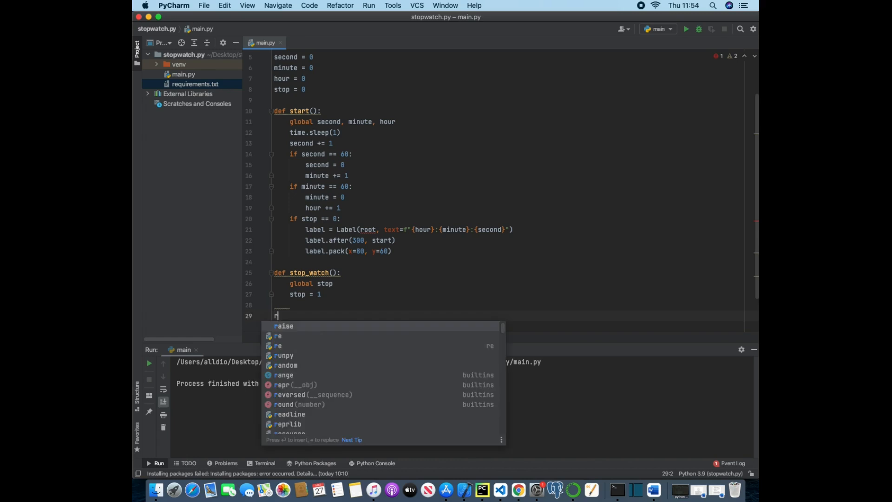
text(oot = Tk)
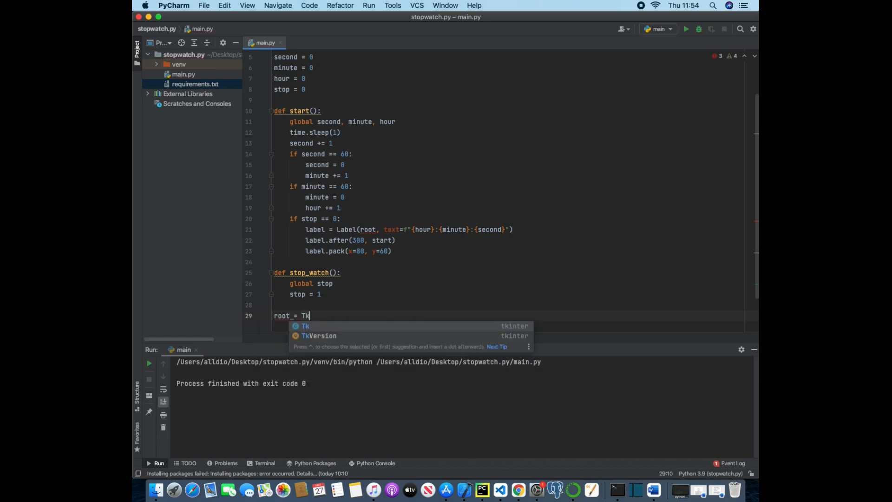
key(Enter)
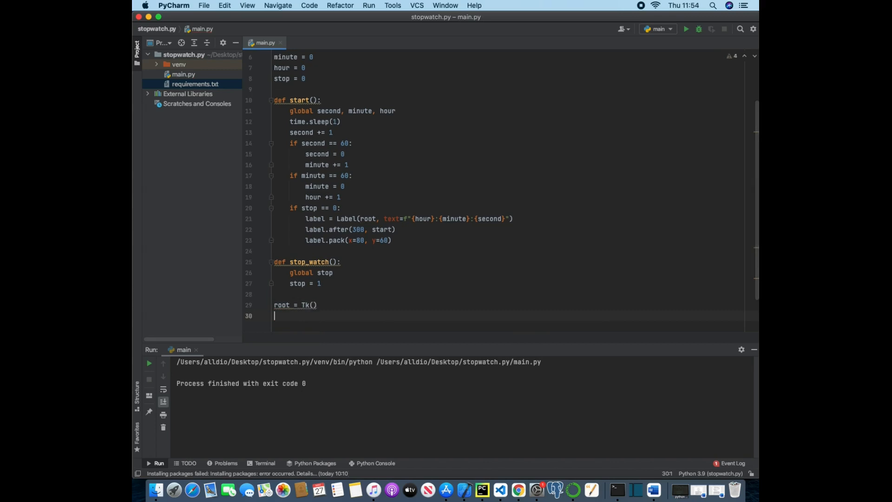
text(root.it)
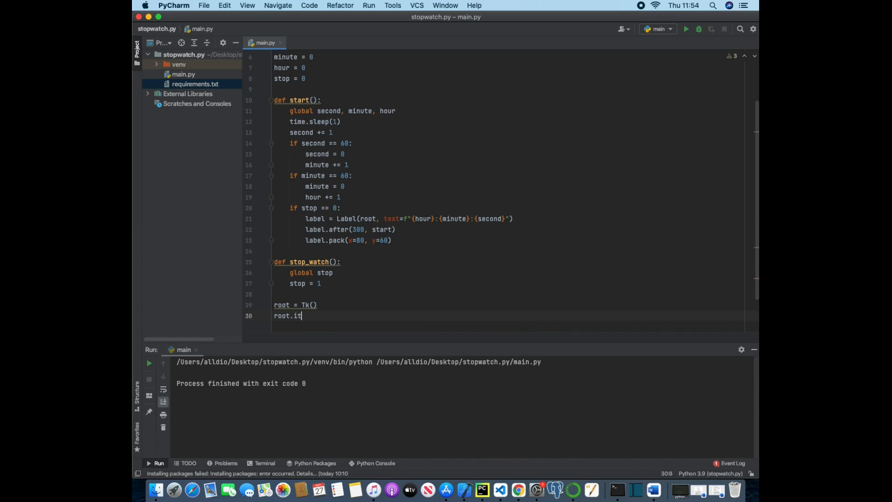
text(tle())
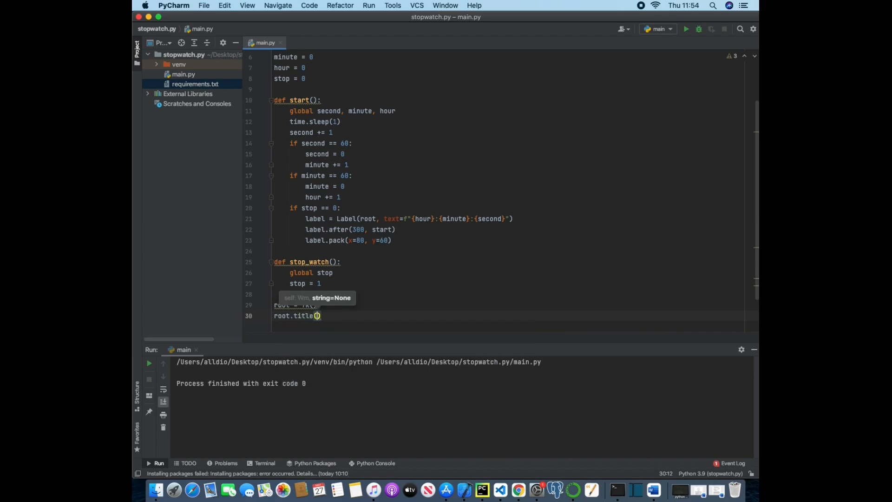
text(Beginners Code Stopwatch")
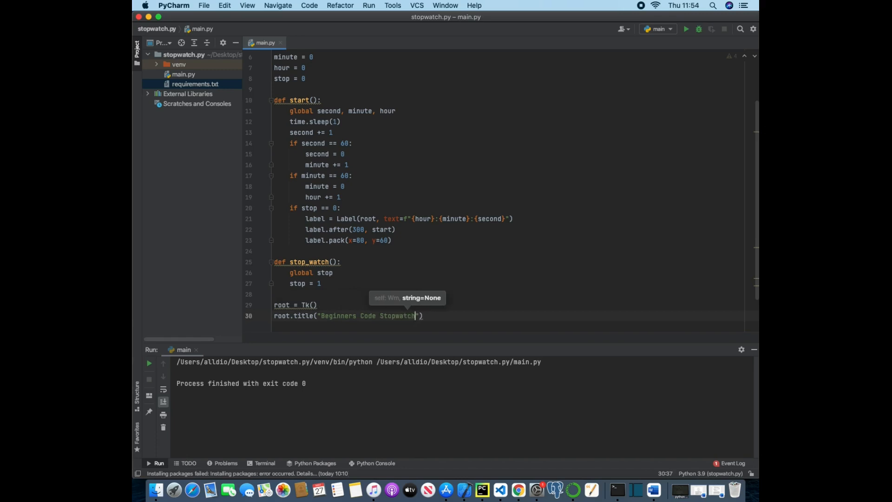
key(enter)
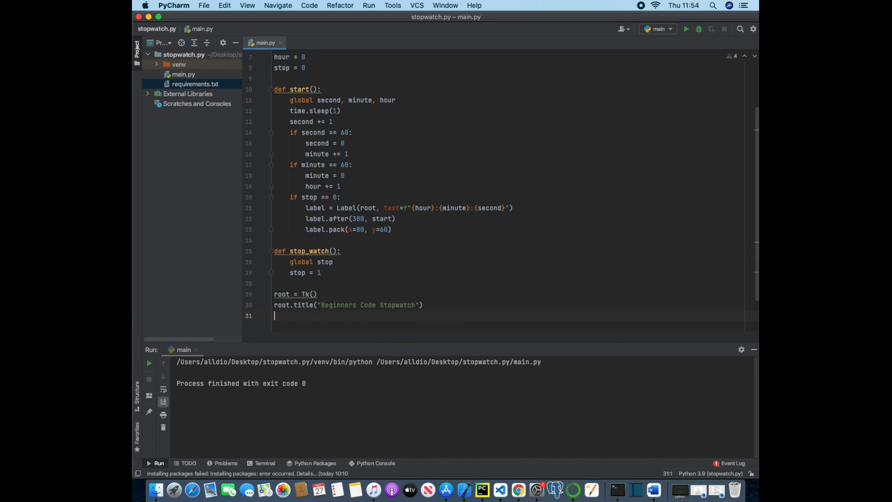
Step: Set the root geometry to 200x120 and background colour to #06354A
text(root)
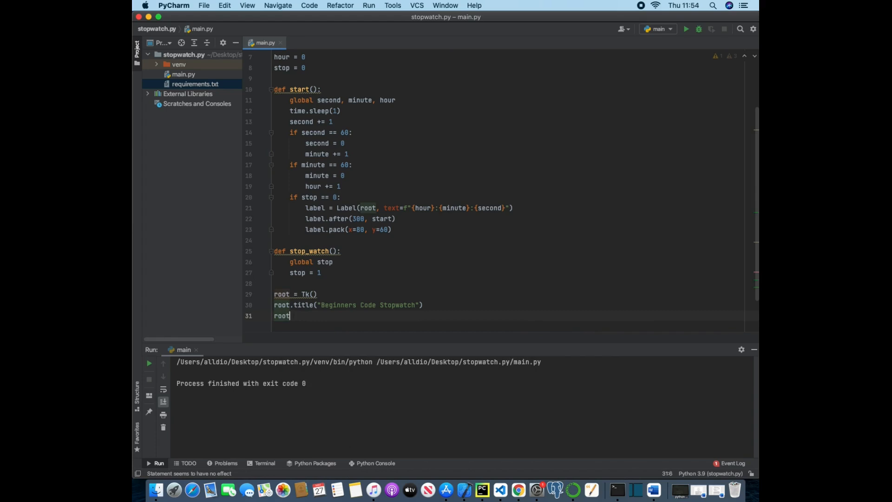
text(.geometry(")
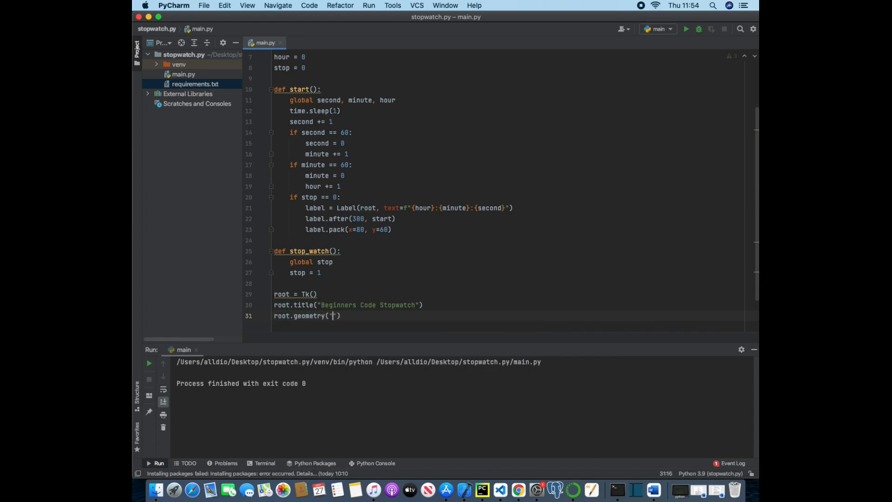
text(200x120)
text(root.configure(bg=")
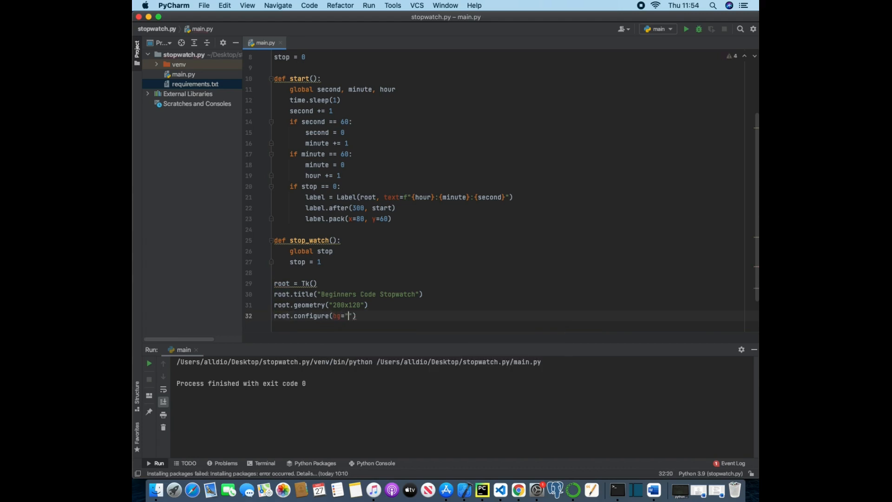
text(#00)
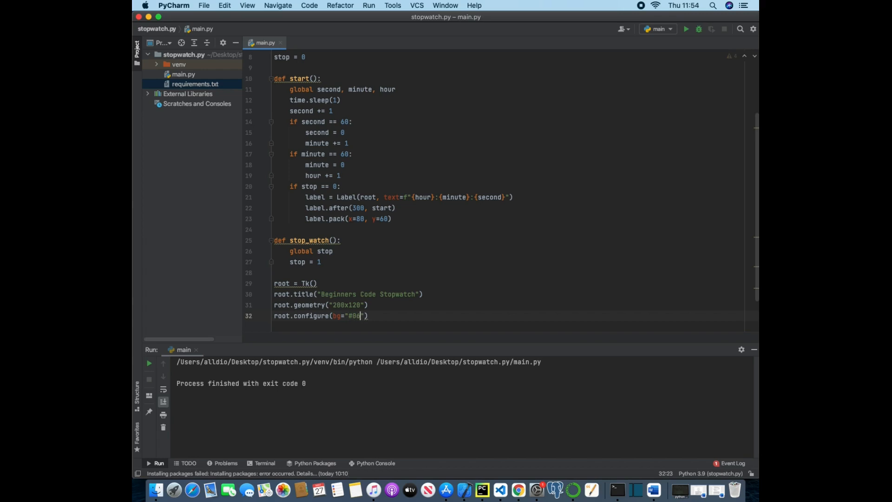
text(354A)
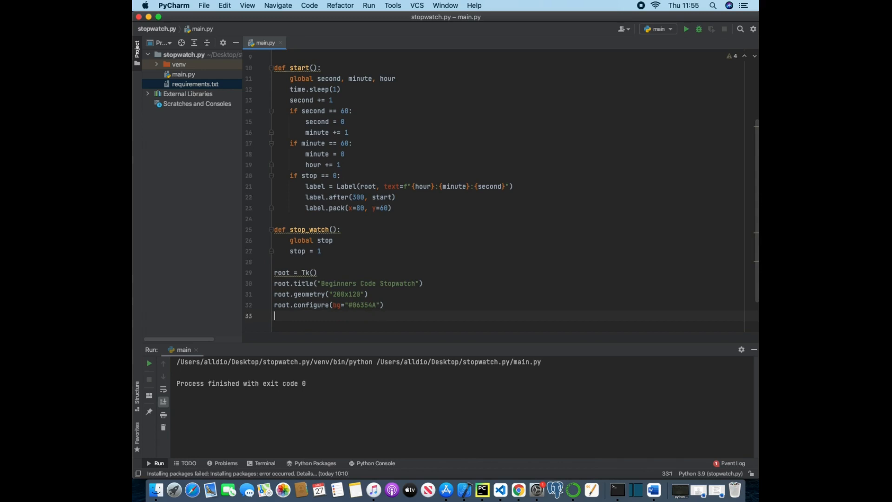
Step: Add start_button = Button(root, text="Start", command=start) placed at x=15, y=10
text(butt)
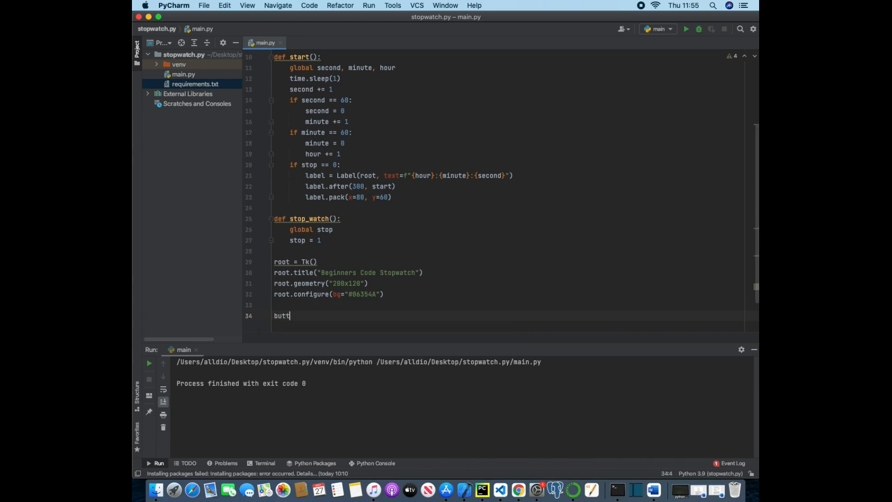
text(on)
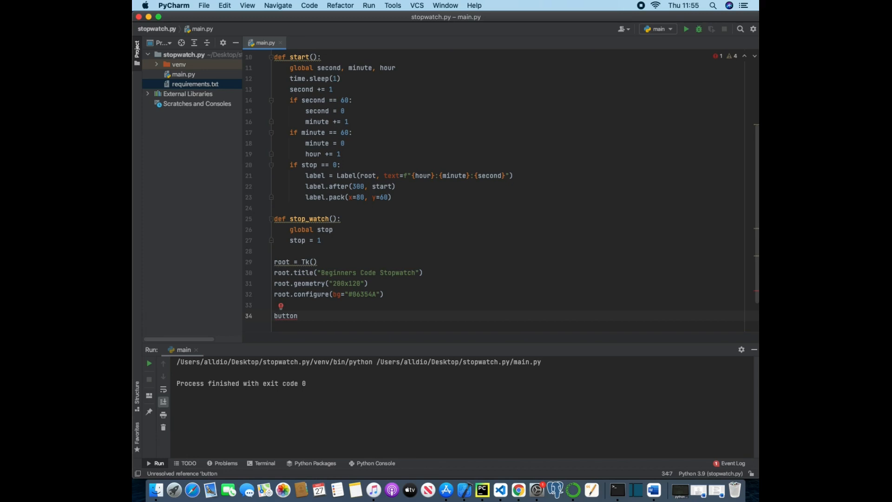
text(start_)
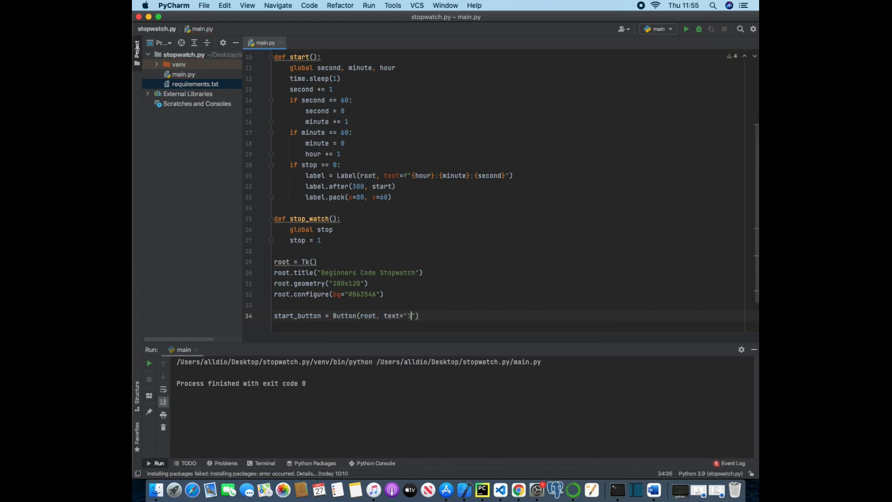
text(tart",)
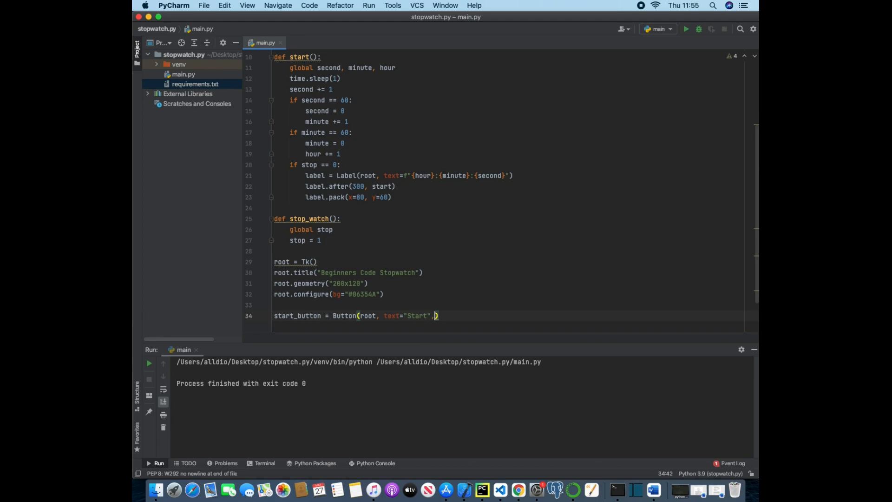
text(command)
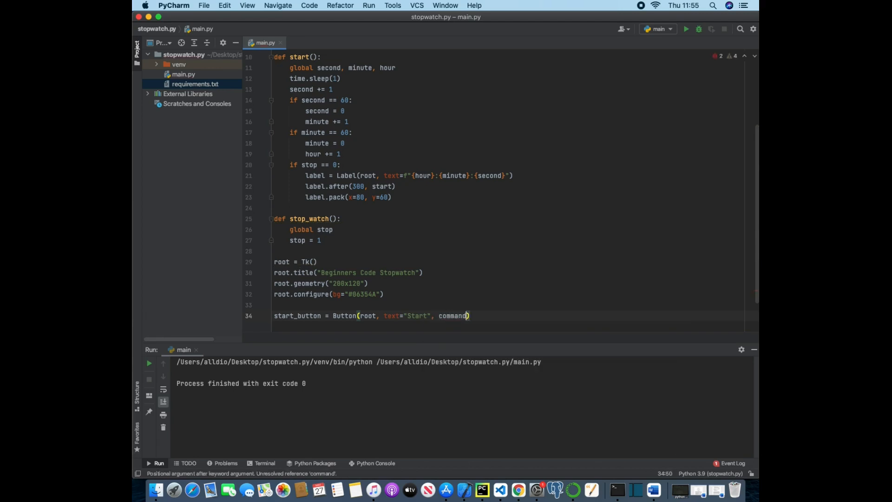
text(=start)
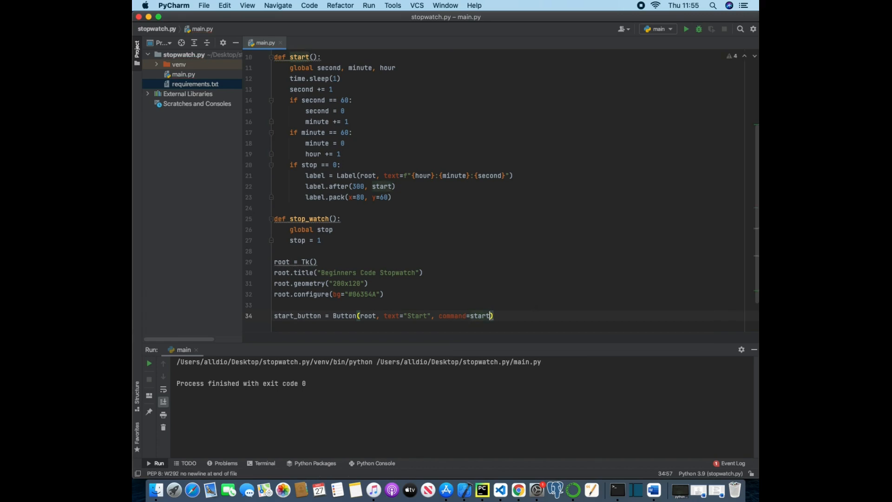
text(.place())
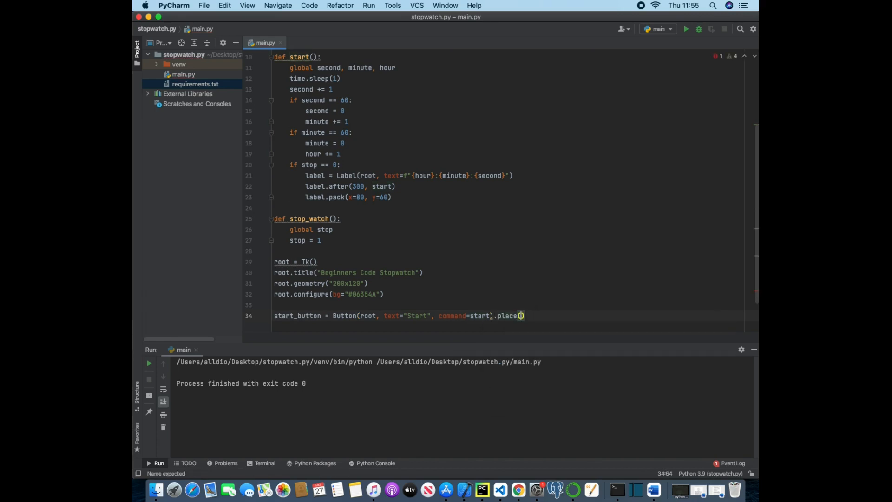
text(x)
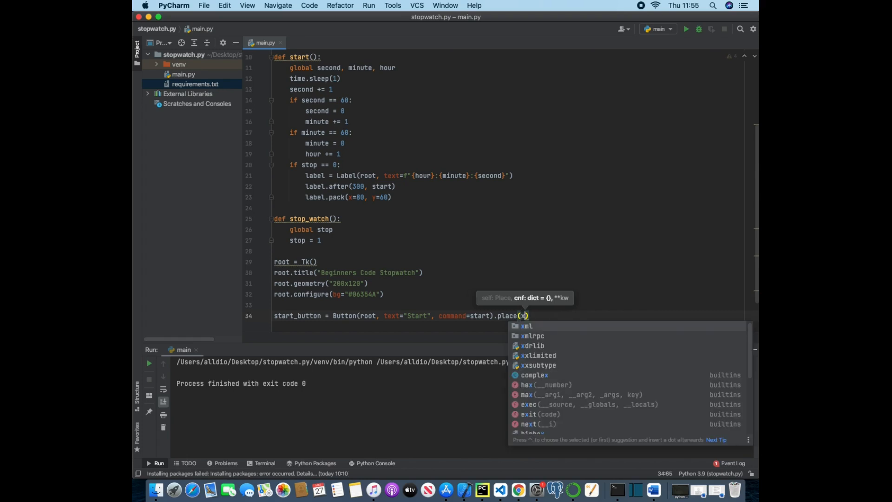
text(=15,)
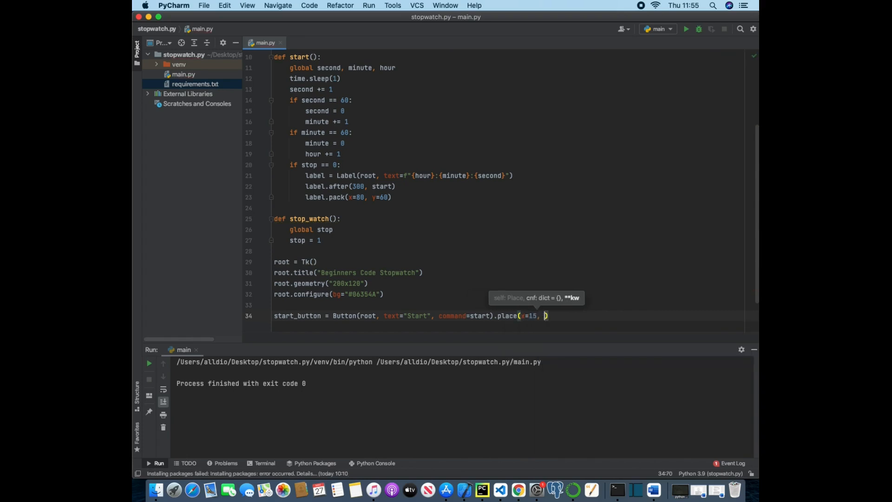
text(y=10))
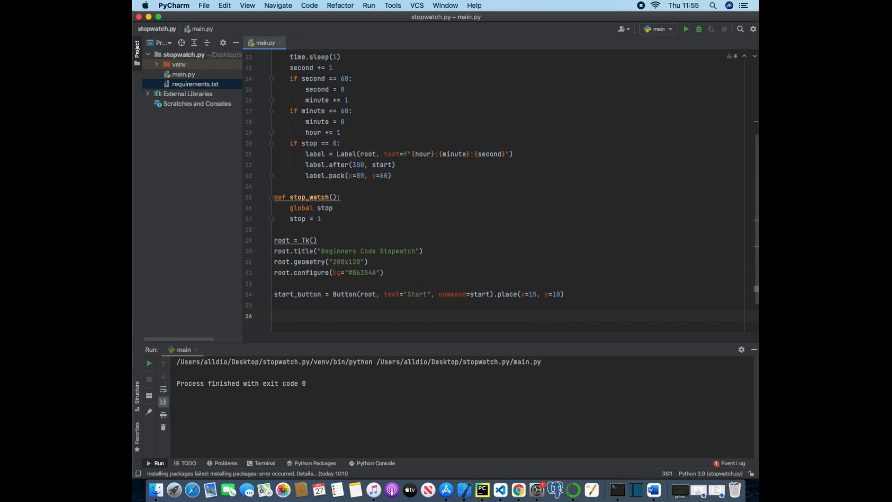
Step: Add a Stop button calling stop_watch, placed at x=115, y=10, and begin a root line
text(end_)
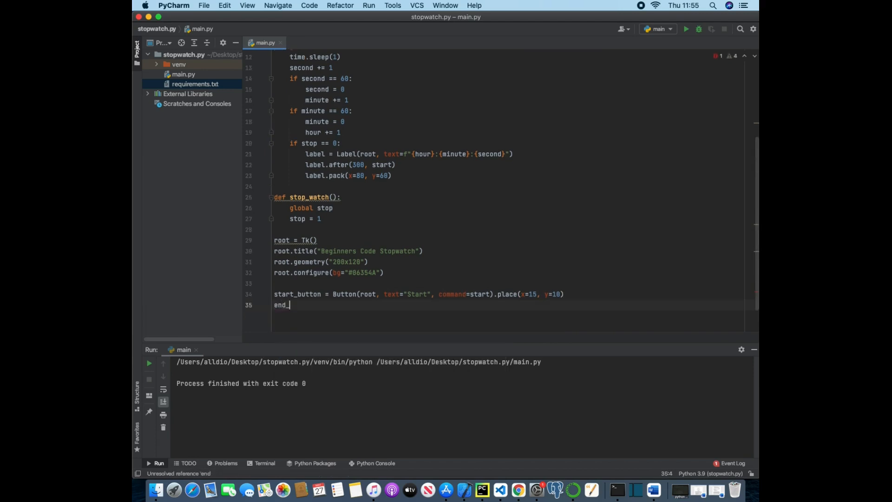
text(stop_b)
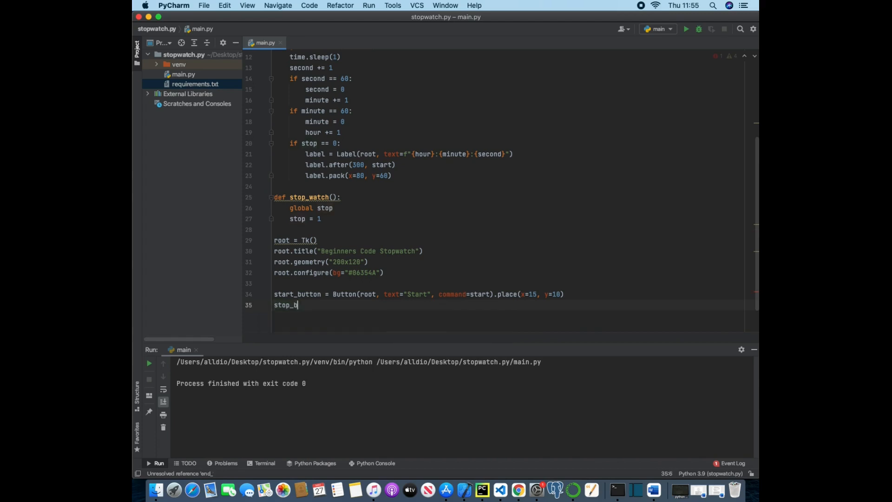
text(utton =)
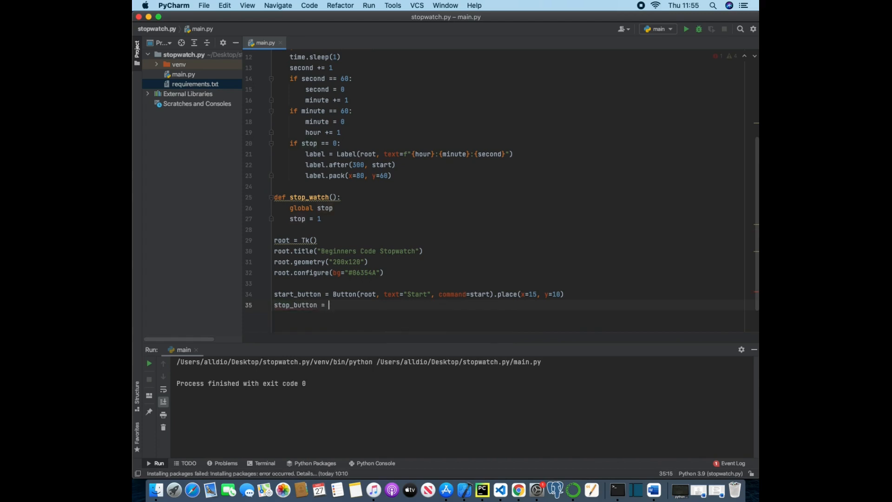
text(Button())
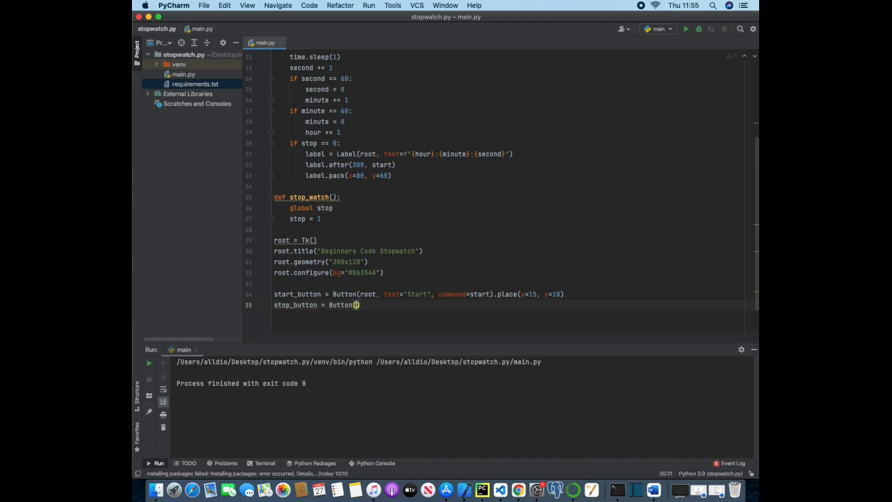
text(root, text=")
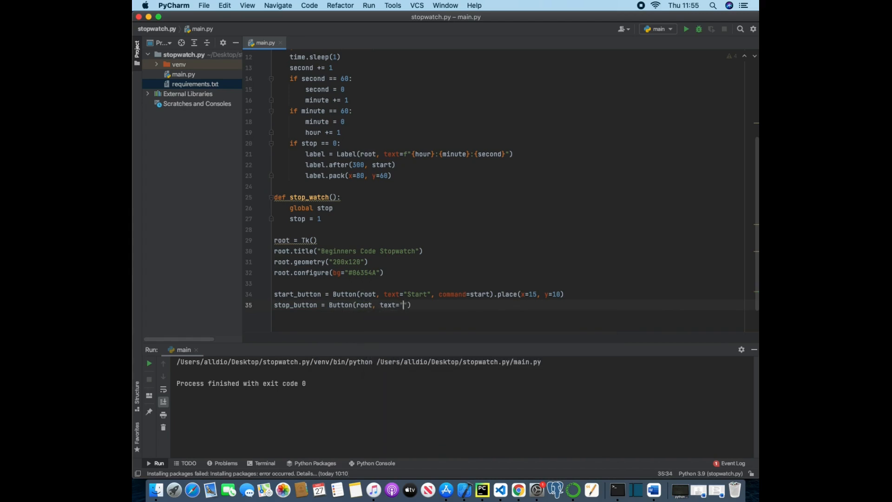
text(Stop", c)
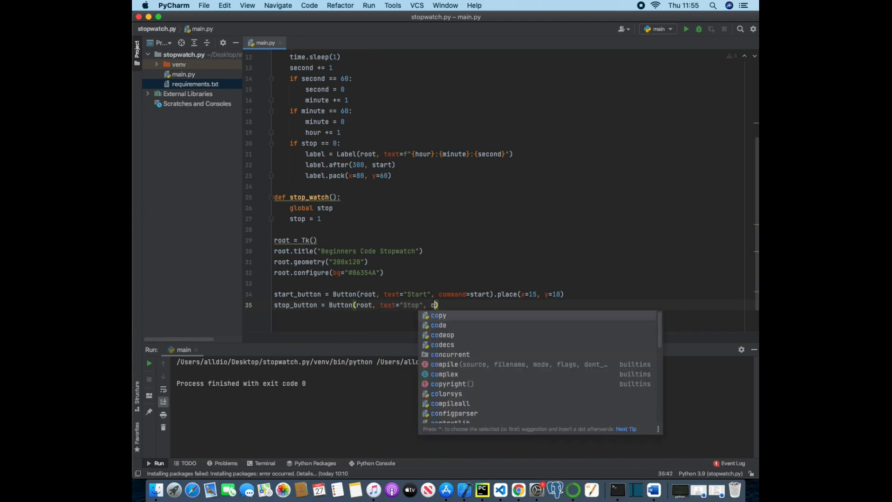
text(ommand=stop_watch)
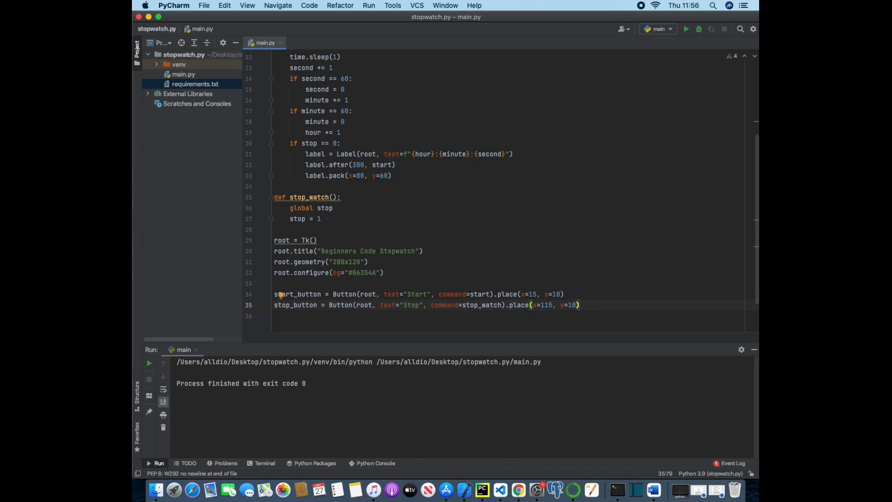
text(root)
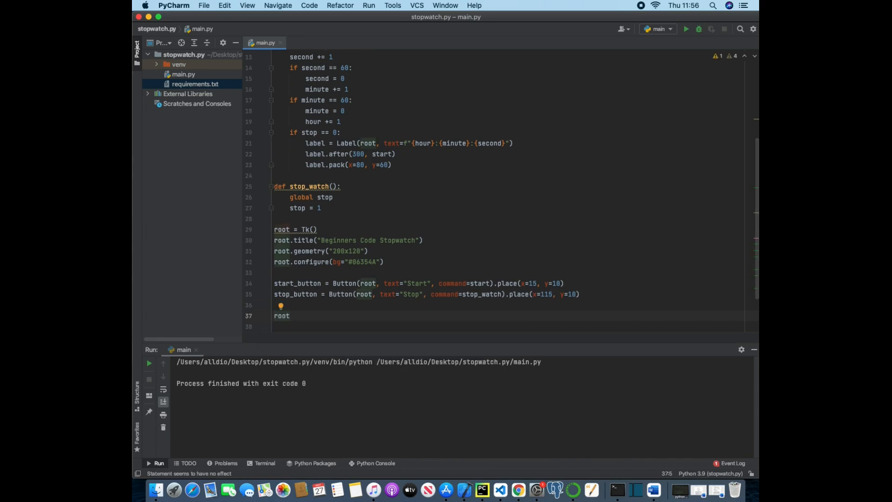
Step: Add the if __name__ == '__main__': guard, run the script, centre the window and click Start
text(if __name__ == '__main__':)
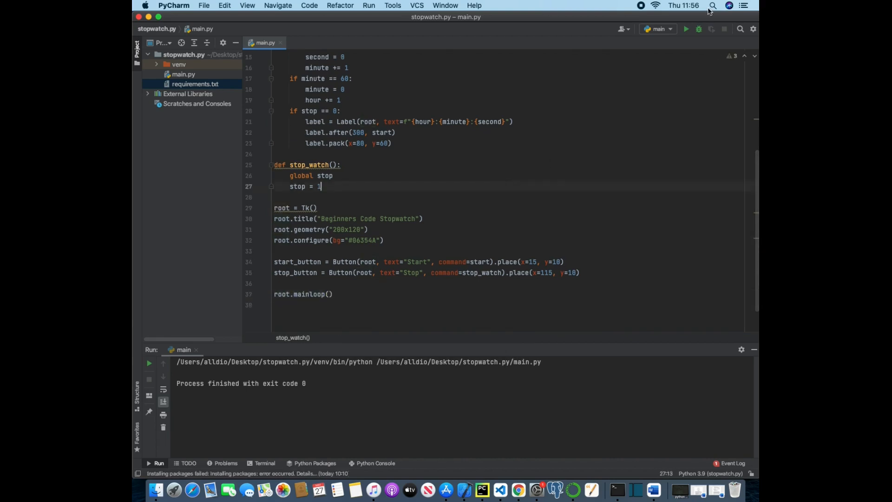
click(686, 29)
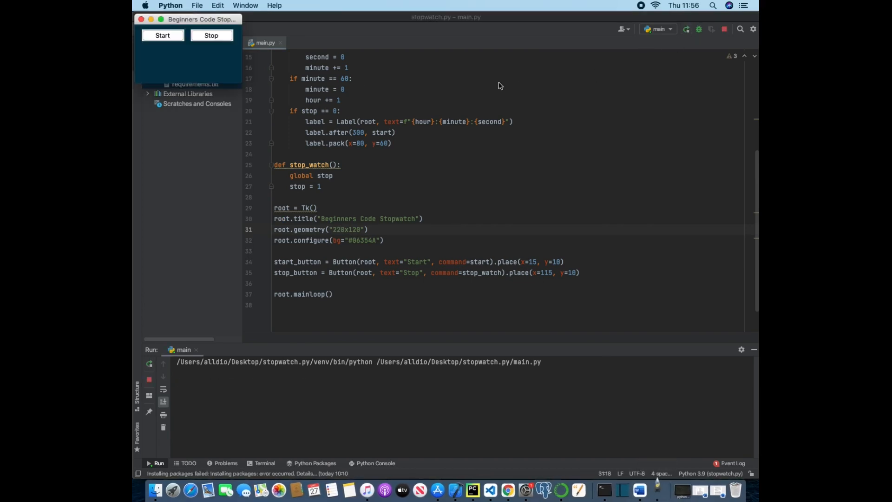
drag(202, 19, 481, 147)
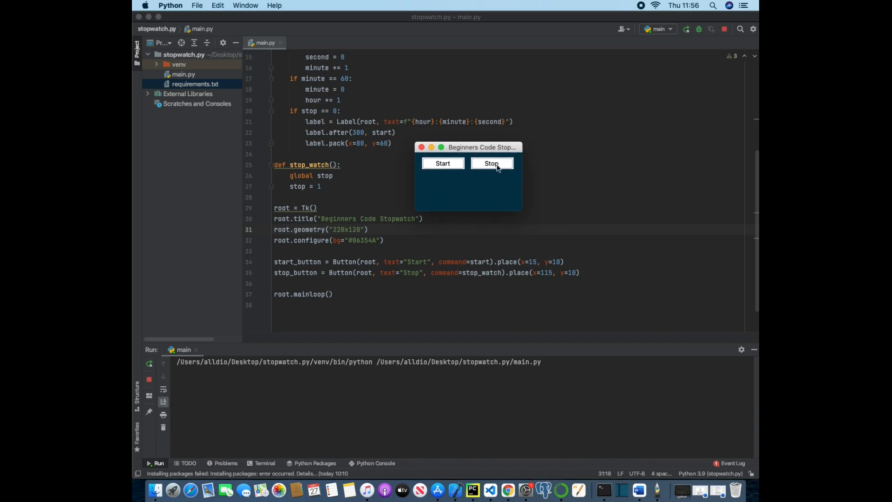
mouse_move(443, 163)
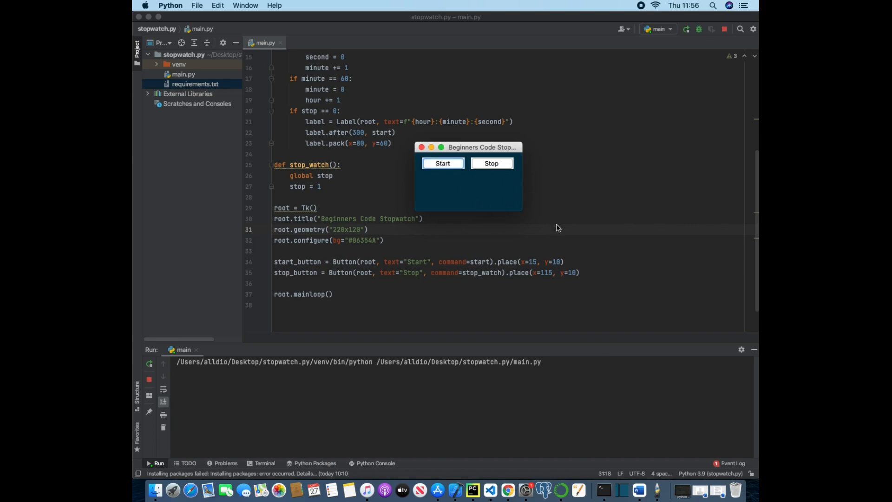
click(443, 163)
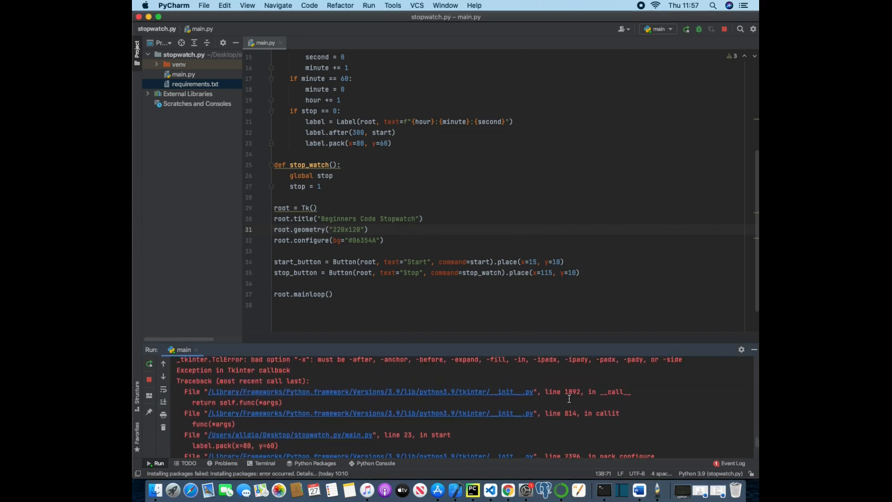
Step: Scroll the bad option -x traceback and go to the label.pack call on line 23
scroll(down, 3)
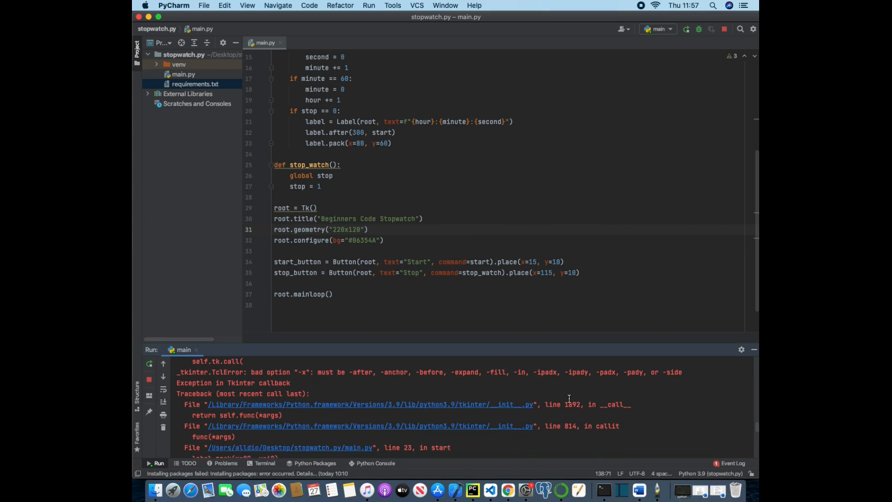
scroll(down, 3)
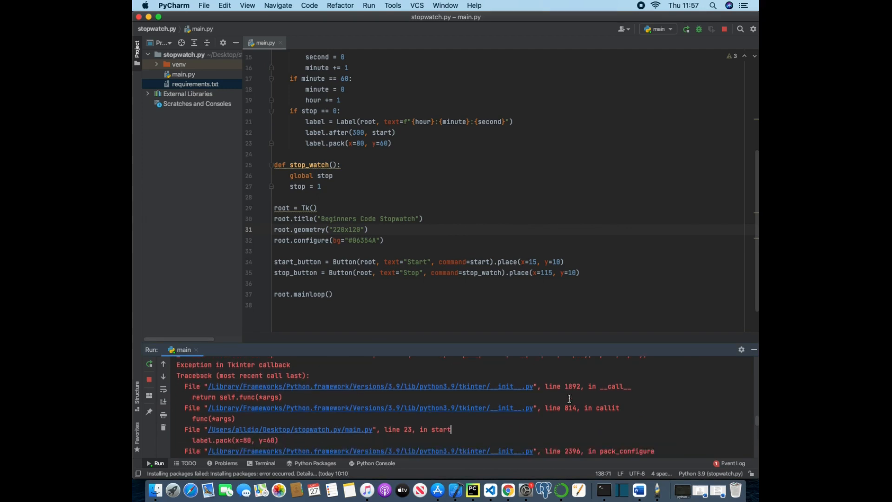
mouse_move(439, 181)
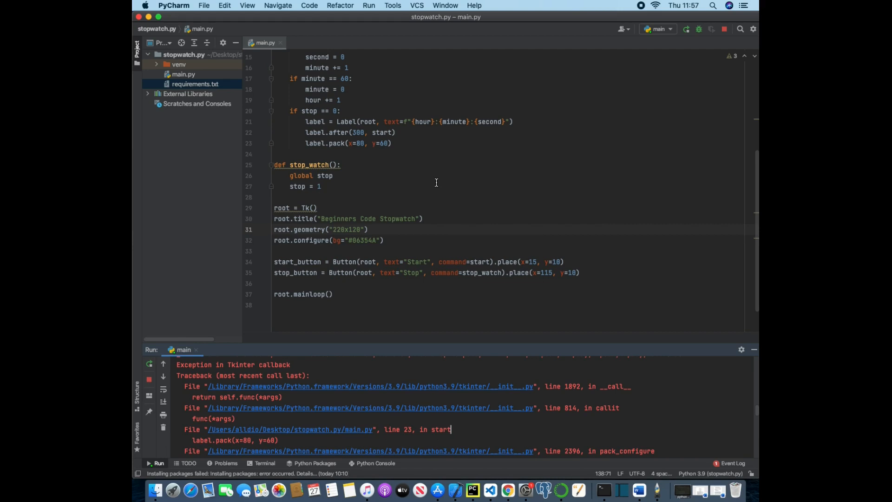
click(344, 143)
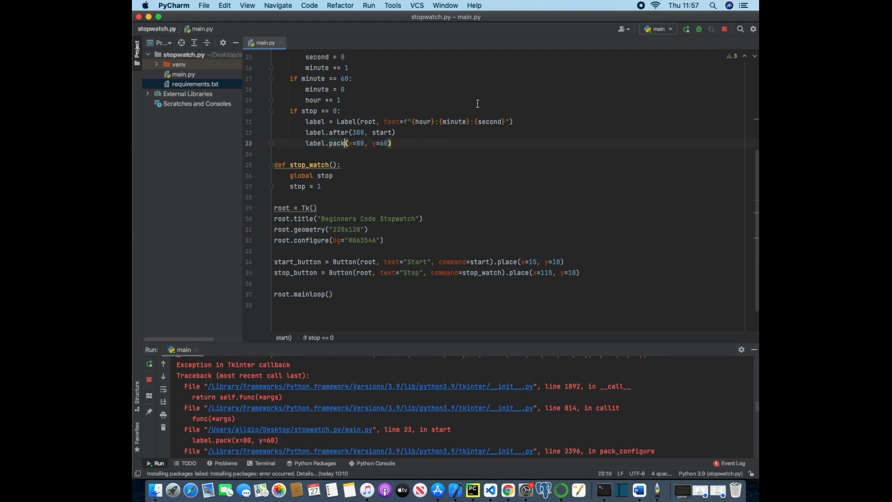
click(335, 142)
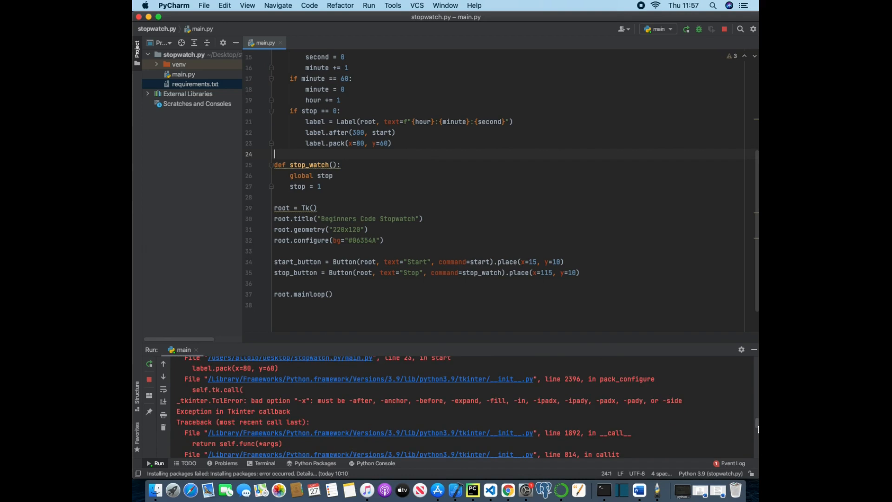
scroll(down, 3)
text(lace)
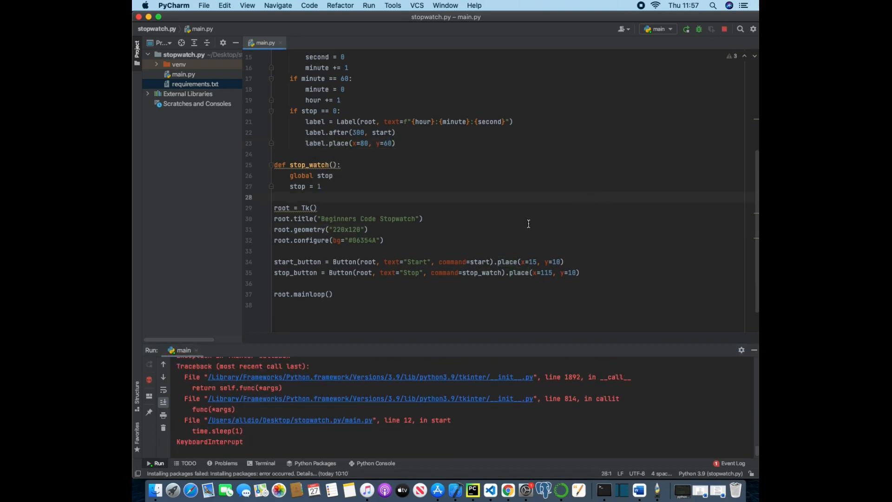
mouse_move(712, 29)
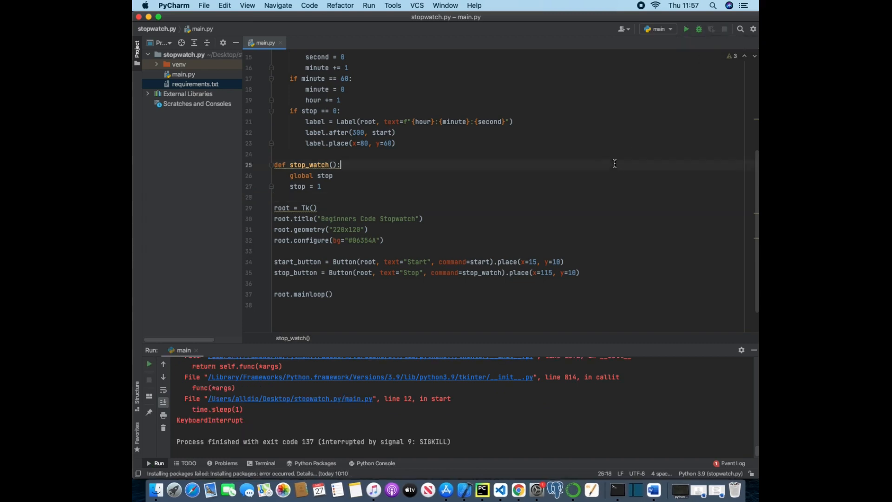
Step: Rerun the corrected script and click Start so the time label counts 0:0:1
click(321, 186)
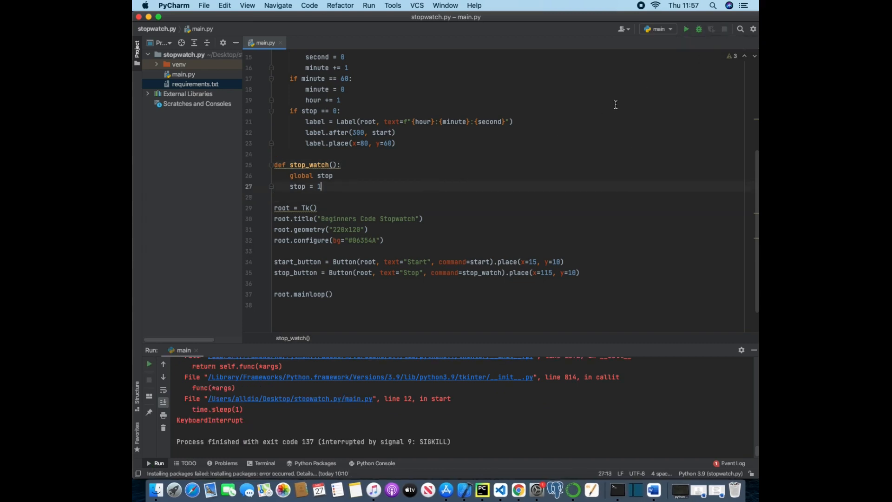
click(686, 29)
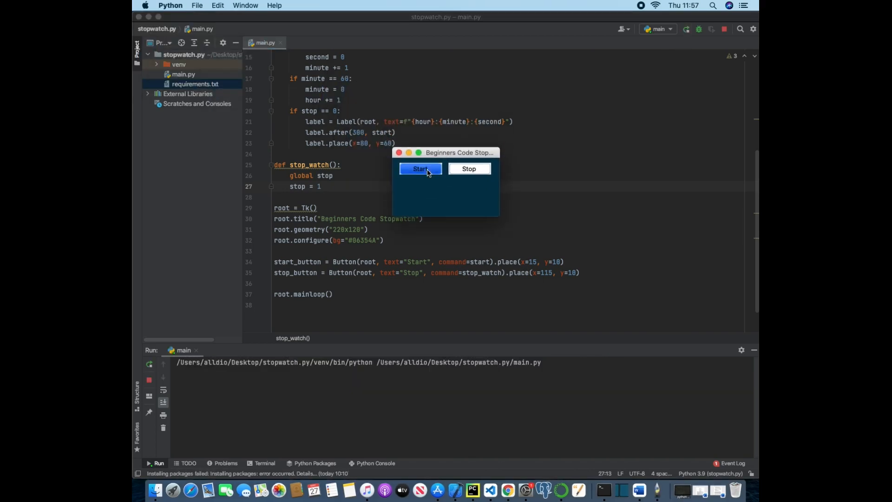
click(420, 168)
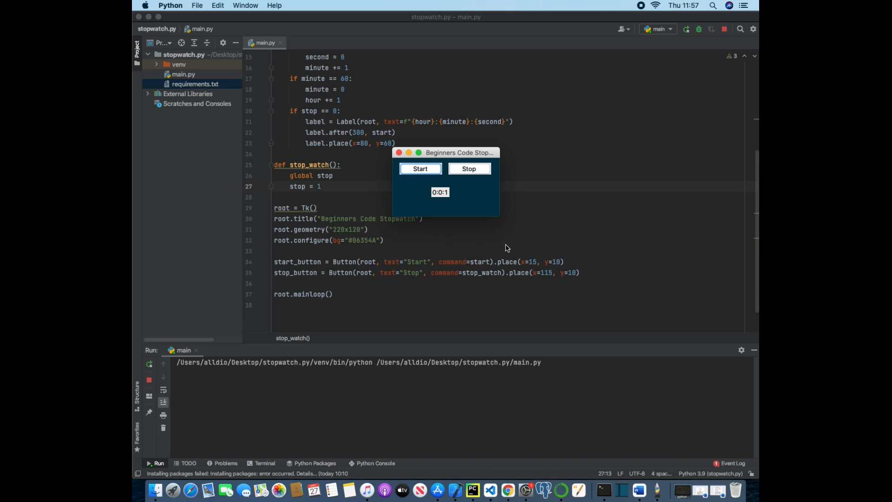